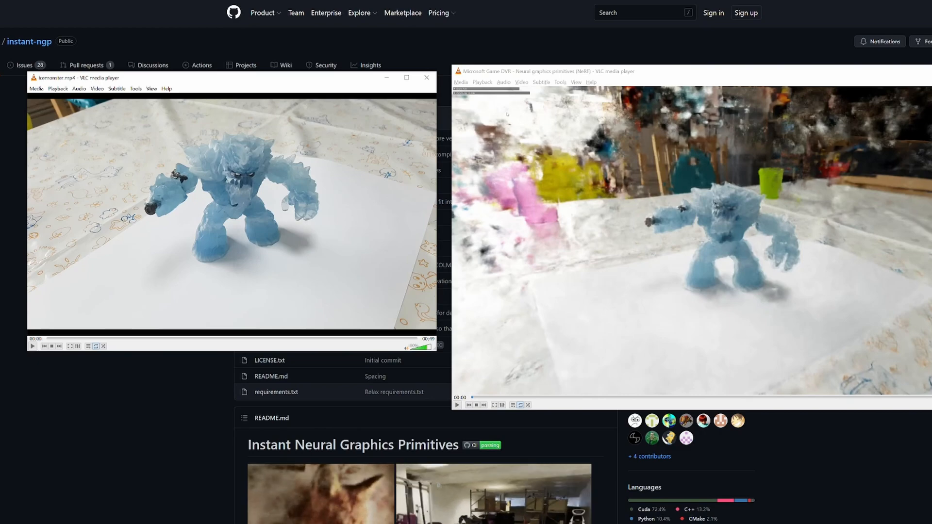
- Close the VLC windows playing the figure video and its NeRF render
{"action": "left_click", "coordinate": [34, 346]}
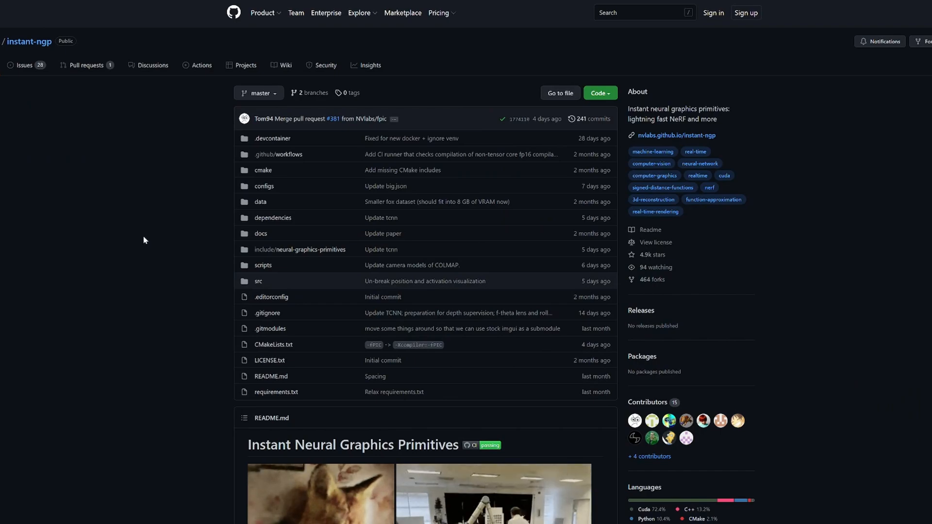
- Scroll the page while the testbed trains a NeRF of the icemonster scene
{"action": "scroll", "scroll_direction": "down", "scroll_amount": 3}
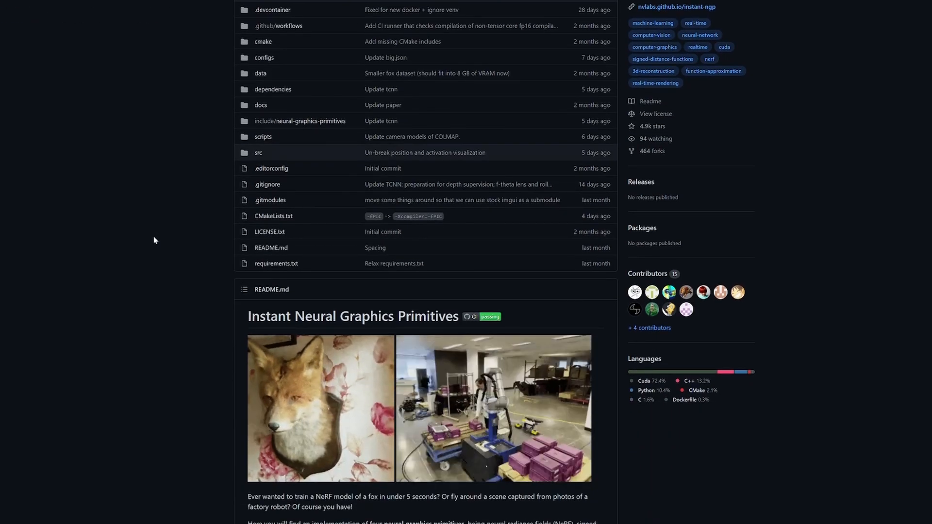
{"action": "scroll", "scroll_direction": "down", "scroll_amount": 3}
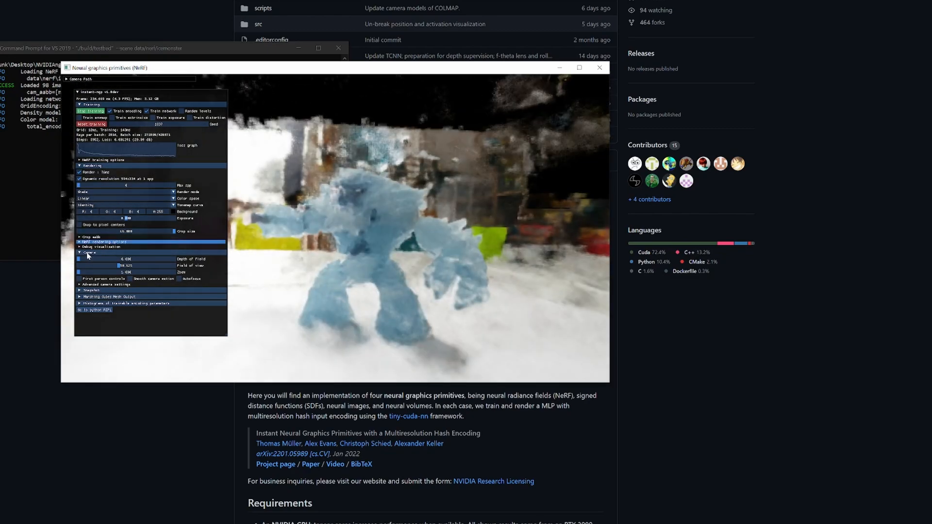
{"action": "left_click", "coordinate": [89, 236]}
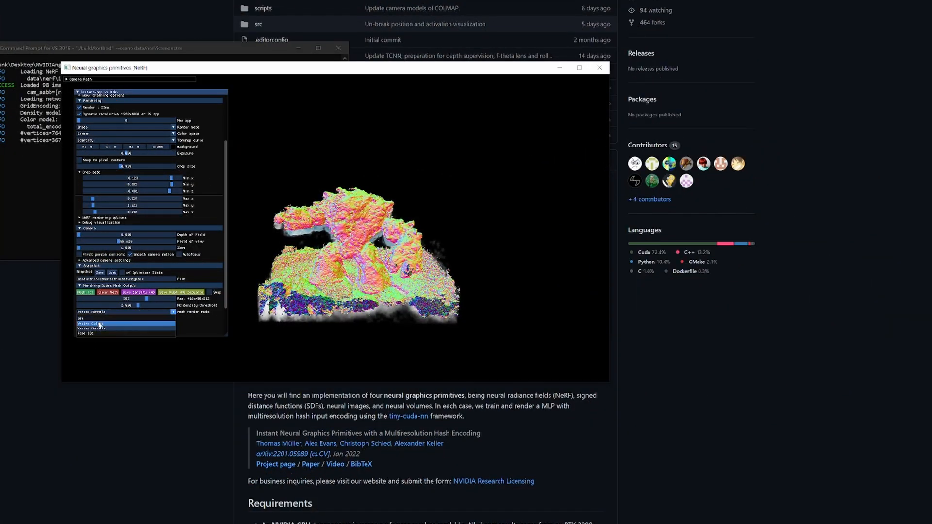
- Switch the Mesh render mode to Vertex Colors for the ice-monster mesh
{"action": "left_click", "coordinate": [90, 311]}
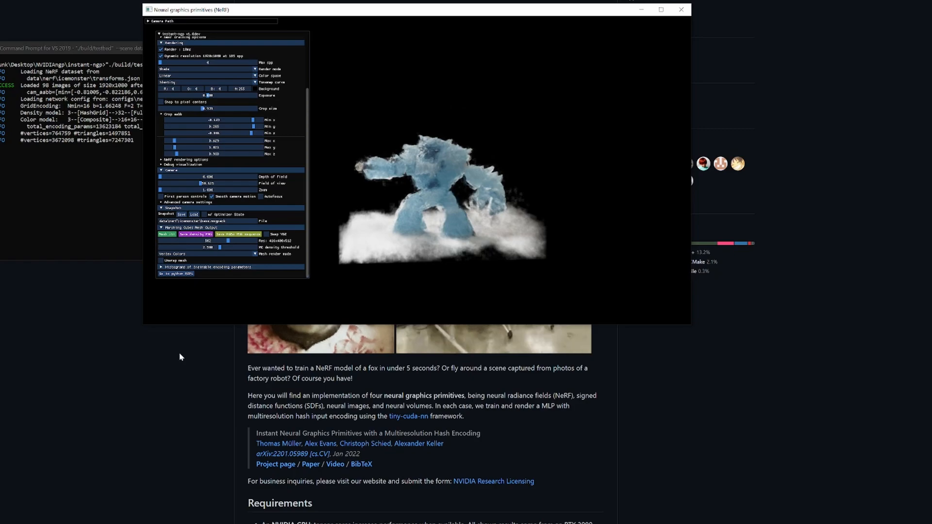
- Close the NeRF viewer and scroll the README to Requirements and Compilation
{"action": "left_click", "coordinate": [681, 10]}
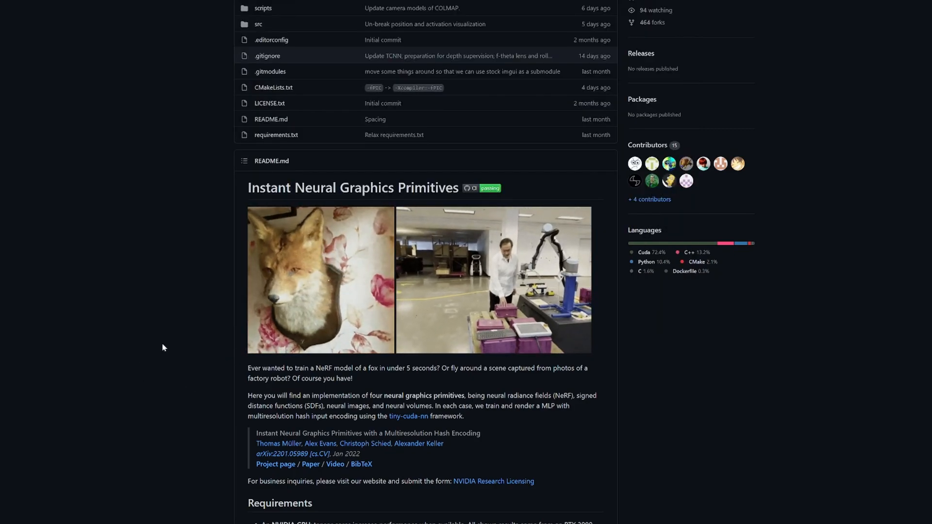
{"action": "scroll", "scroll_direction": "down", "scroll_amount": 3}
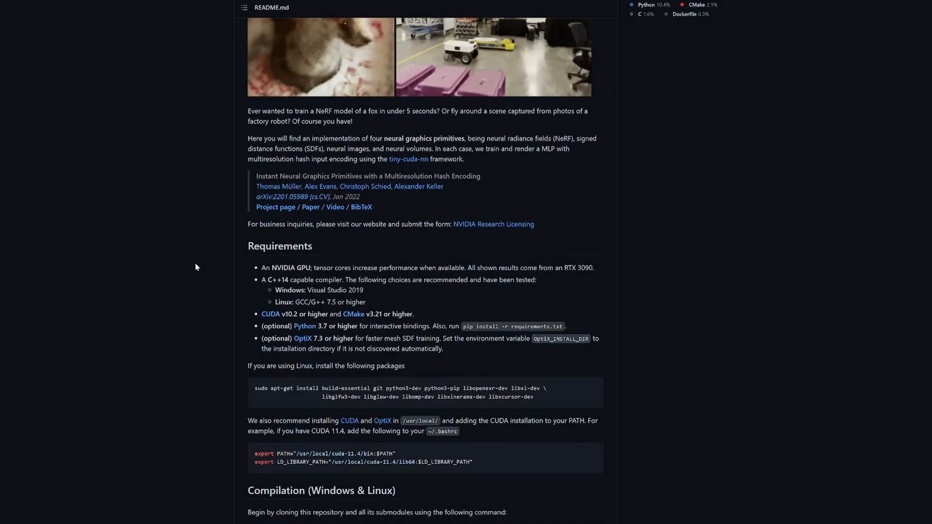
{"action": "scroll", "scroll_direction": "down", "scroll_amount": 3}
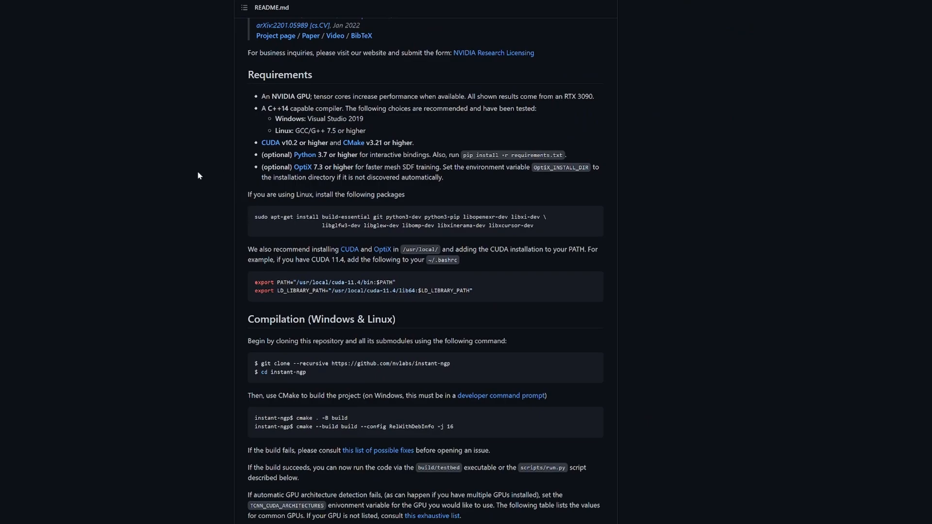
{"action": "scroll", "scroll_direction": "up", "scroll_amount": 3}
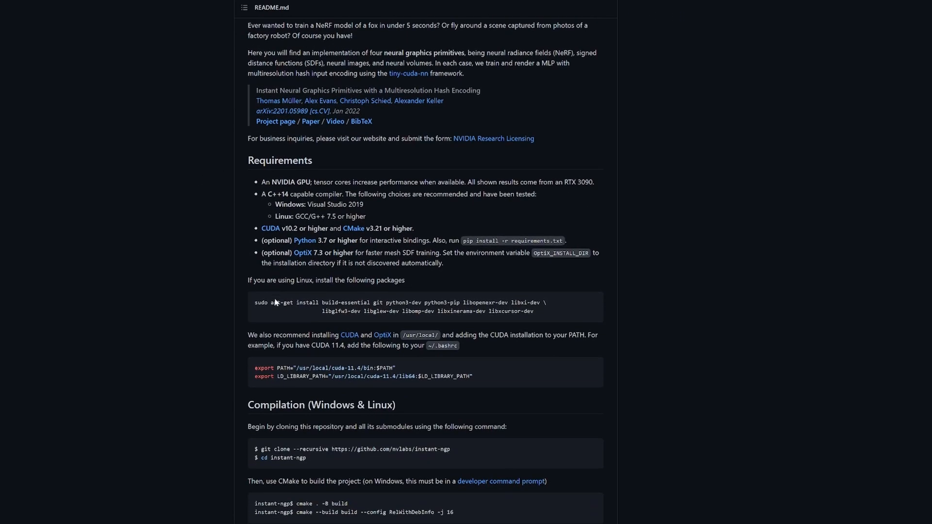
{"action": "scroll", "scroll_direction": "down", "scroll_amount": 3}
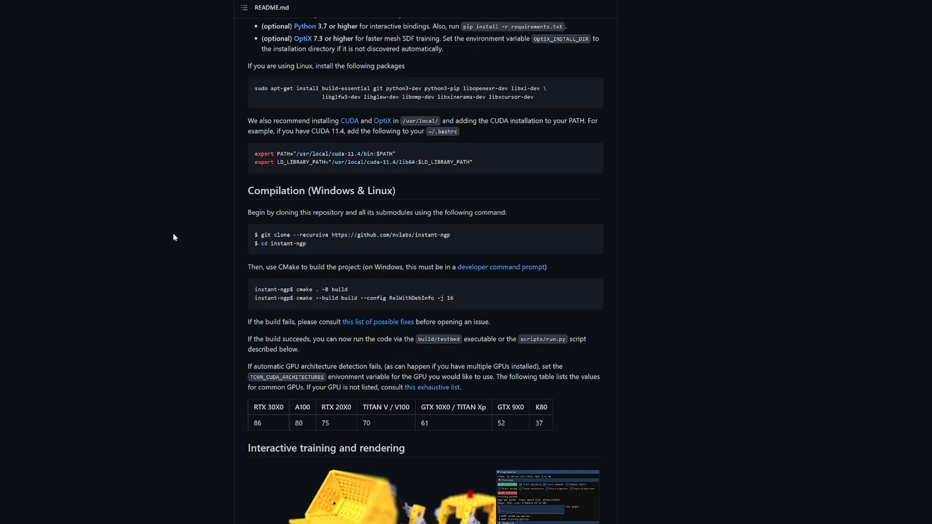
{"action": "scroll", "scroll_direction": "up", "scroll_amount": 3}
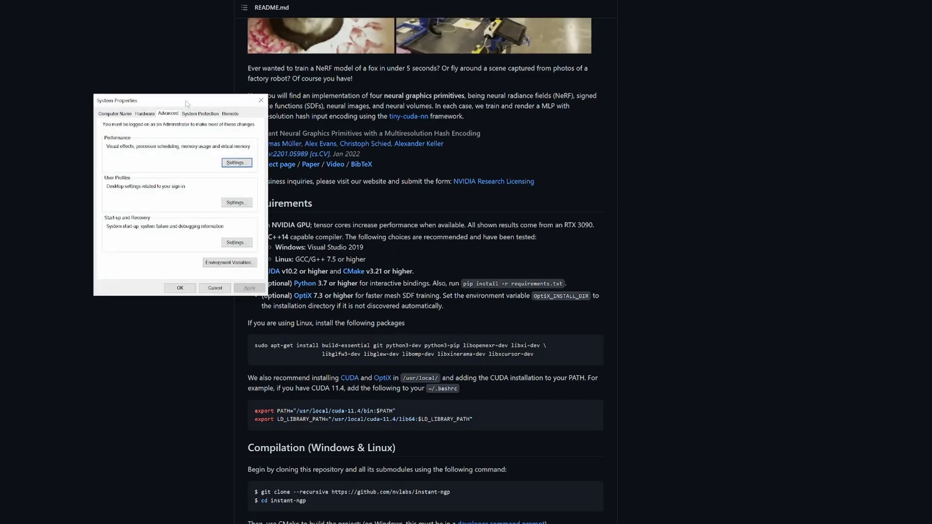
- Edit the system Path variable and pick out the CMake and COLMAP bin entries
{"action": "left_click", "coordinate": [229, 262]}
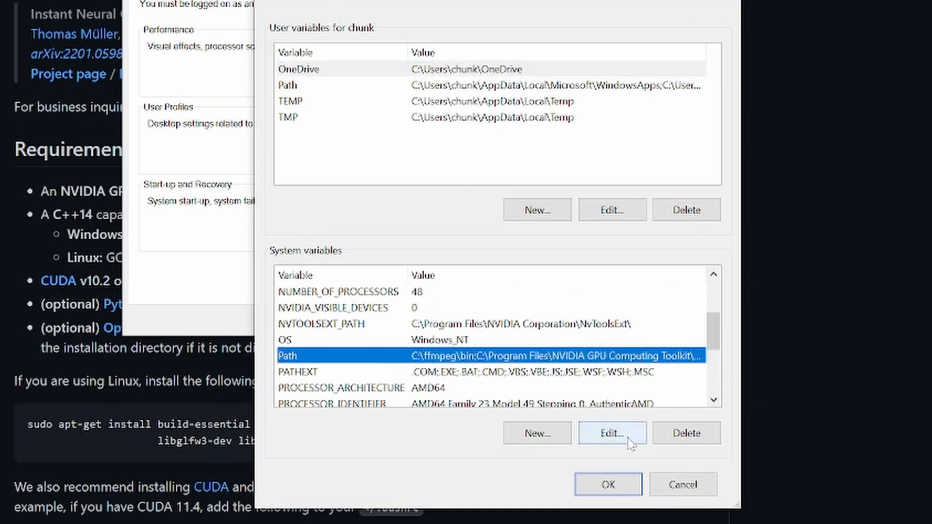
{"action": "left_click", "coordinate": [612, 433]}
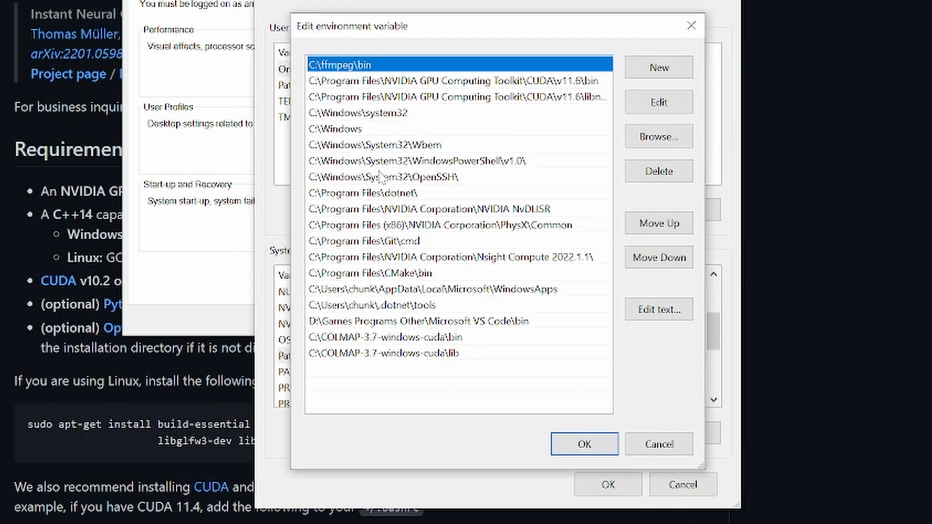
{"action": "left_click", "coordinate": [372, 273]}
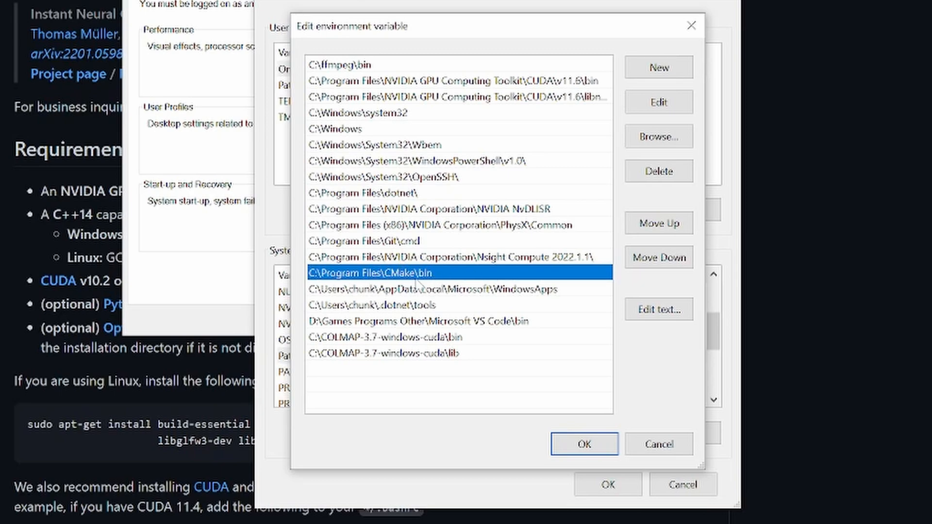
{"action": "mouse_move", "coordinate": [638, 124]}
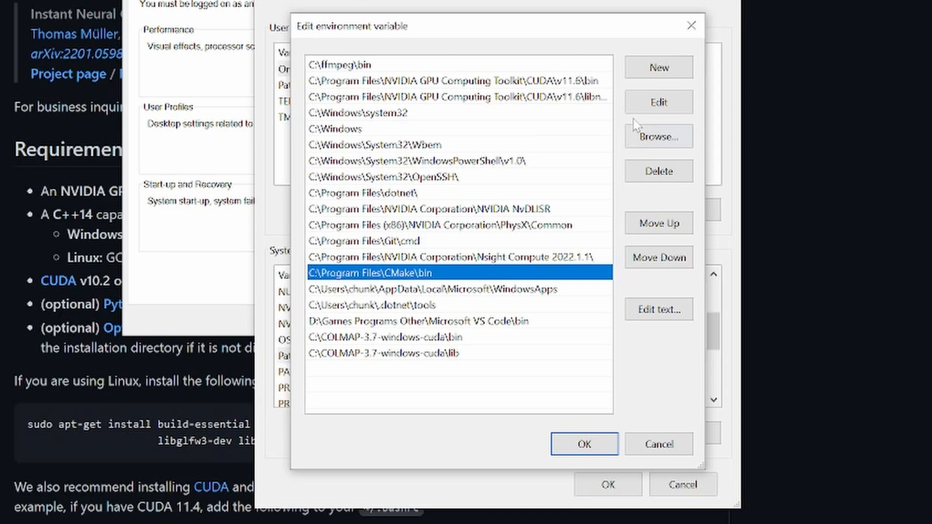
{"action": "mouse_move", "coordinate": [414, 252]}
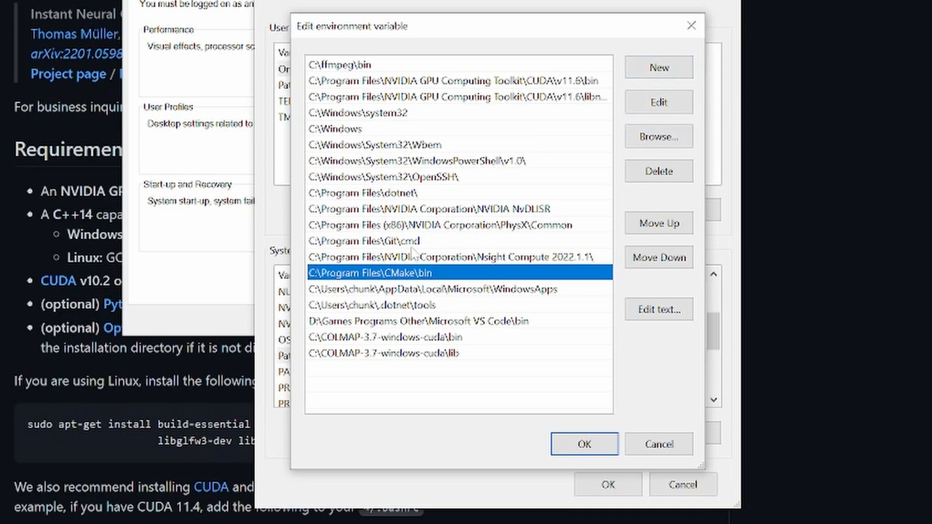
{"action": "left_click", "coordinate": [383, 337]}
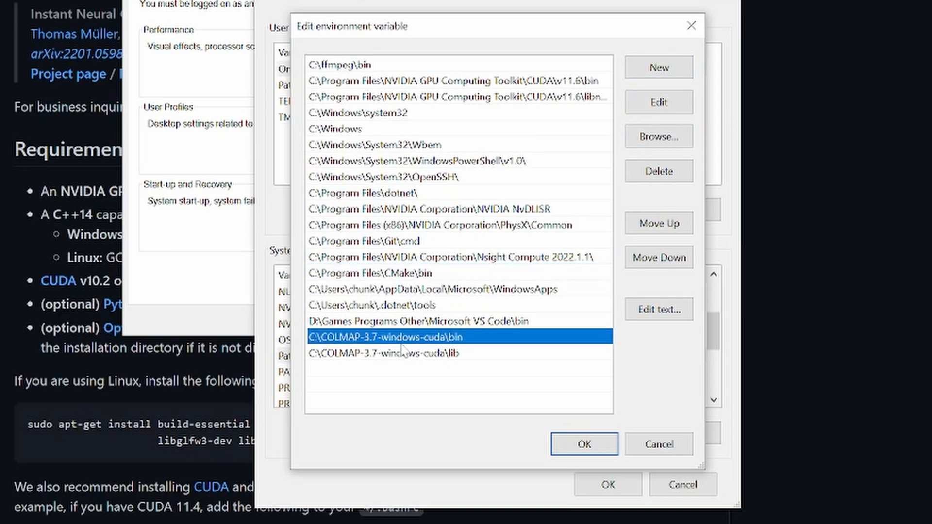
{"action": "mouse_move", "coordinate": [357, 345]}
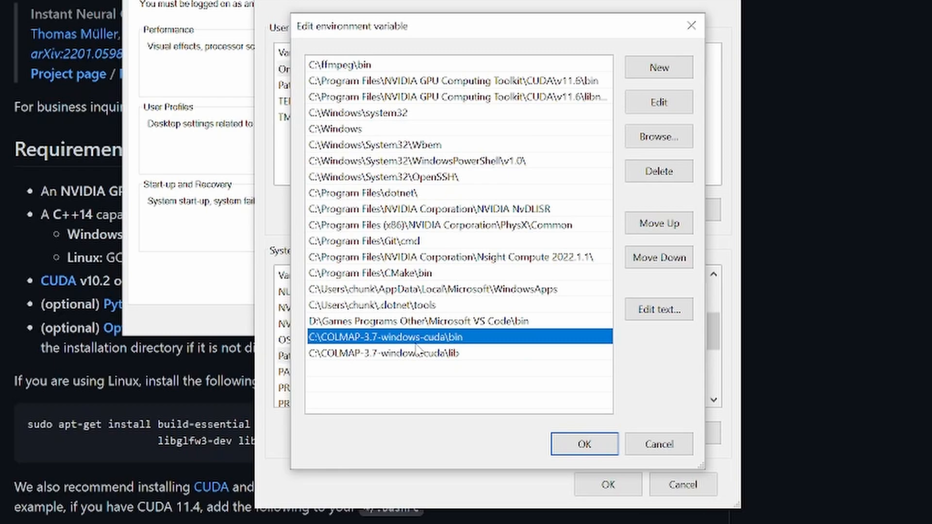
{"action": "mouse_move", "coordinate": [420, 356]}
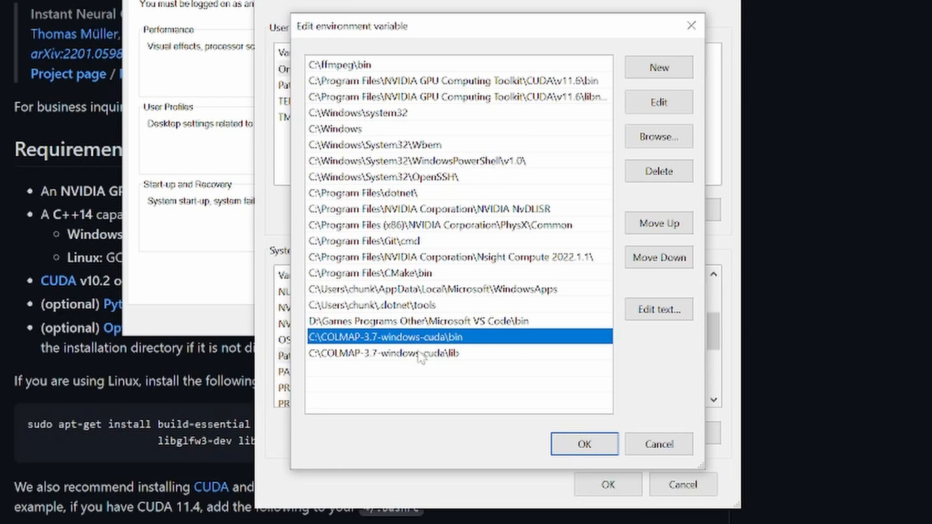
- Check the COLMAP bin, lib and dotnet Path entries, then confirm with OK
{"action": "left_click", "coordinate": [385, 353]}
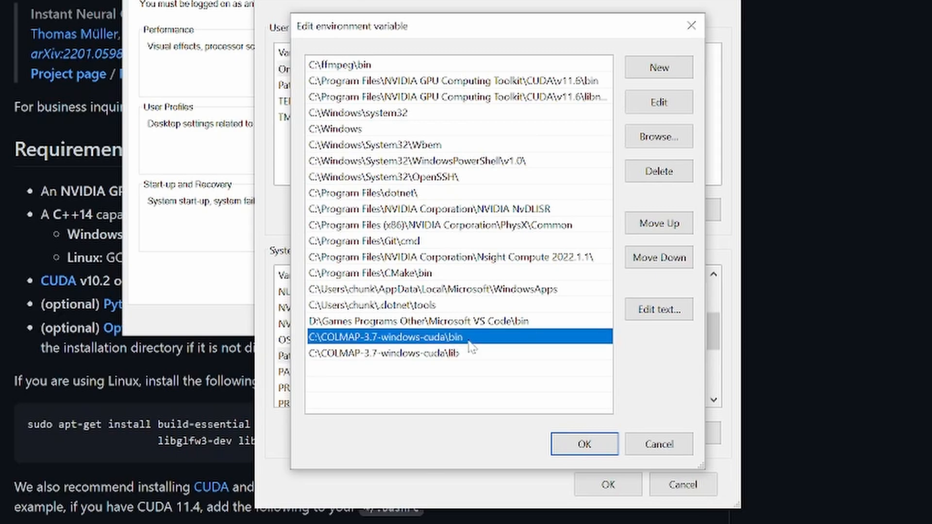
{"action": "mouse_move", "coordinate": [455, 367]}
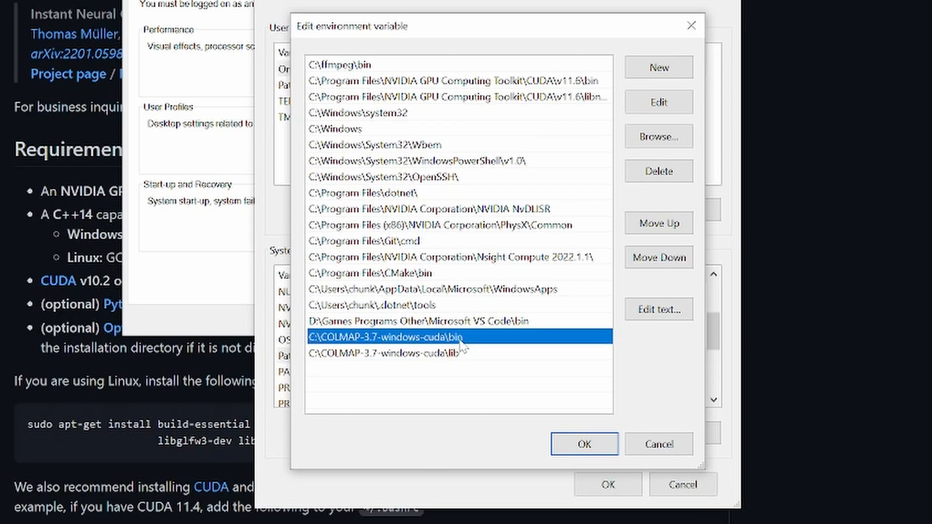
{"action": "left_click", "coordinate": [387, 352]}
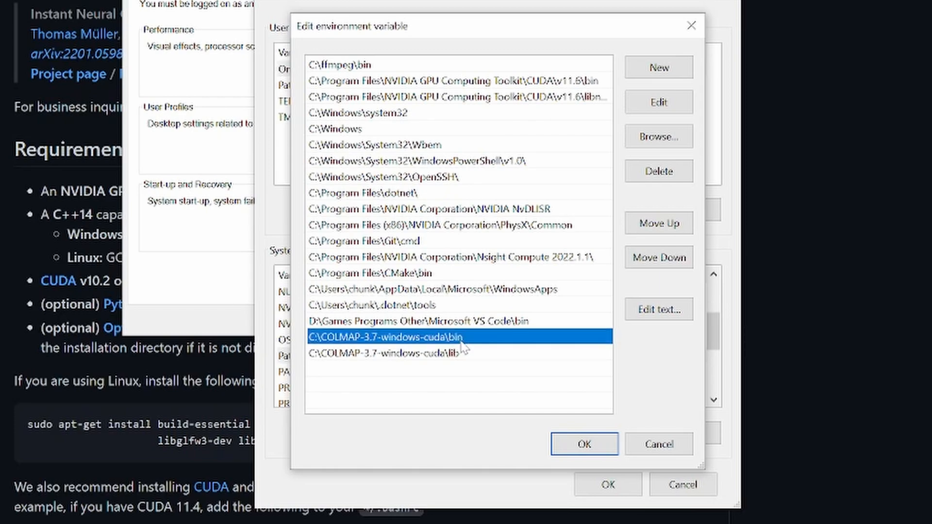
{"action": "mouse_move", "coordinate": [456, 363]}
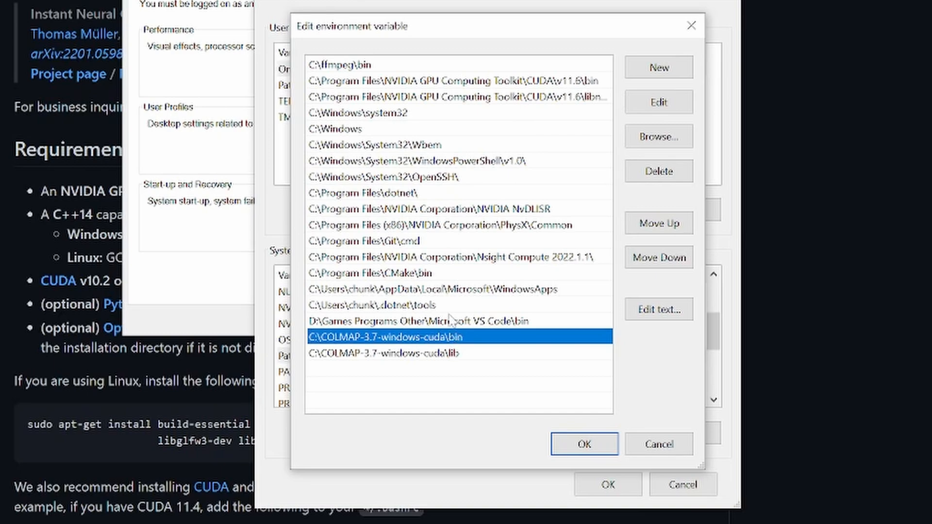
{"action": "mouse_move", "coordinate": [407, 202]}
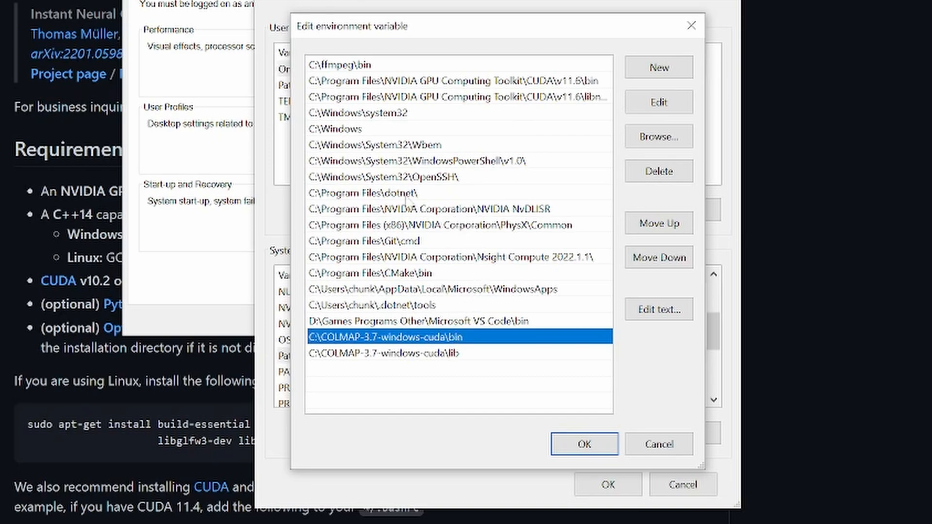
{"action": "left_click", "coordinate": [364, 193]}
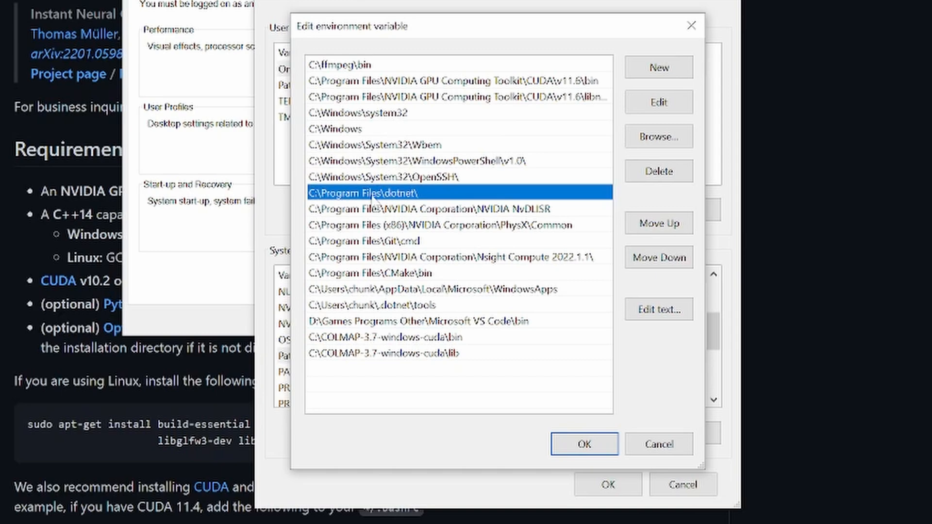
{"action": "mouse_move", "coordinate": [594, 409]}
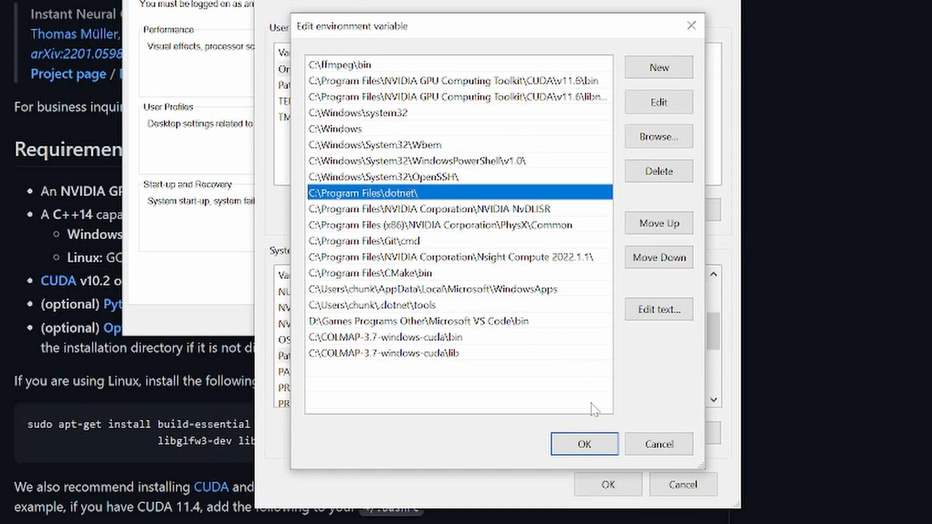
{"action": "left_click", "coordinate": [583, 445]}
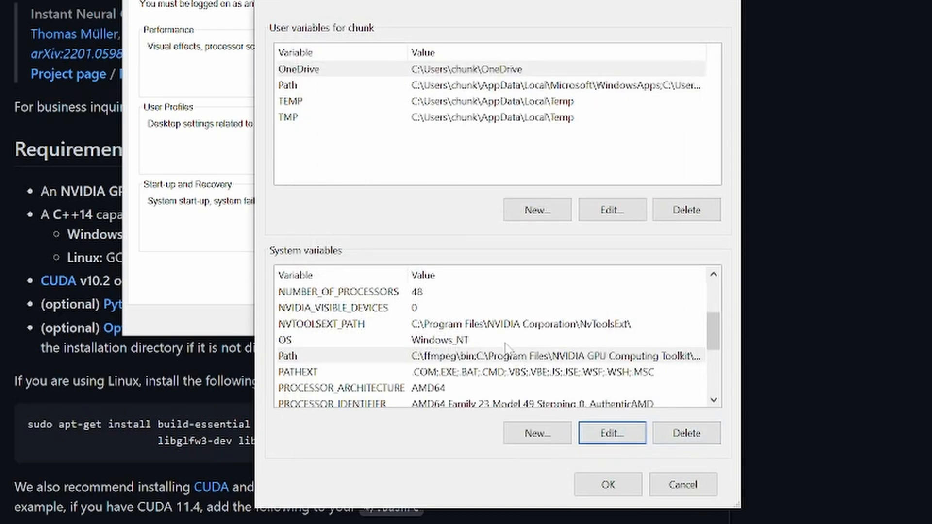
{"action": "scroll", "scroll_direction": "up", "scroll_amount": 3}
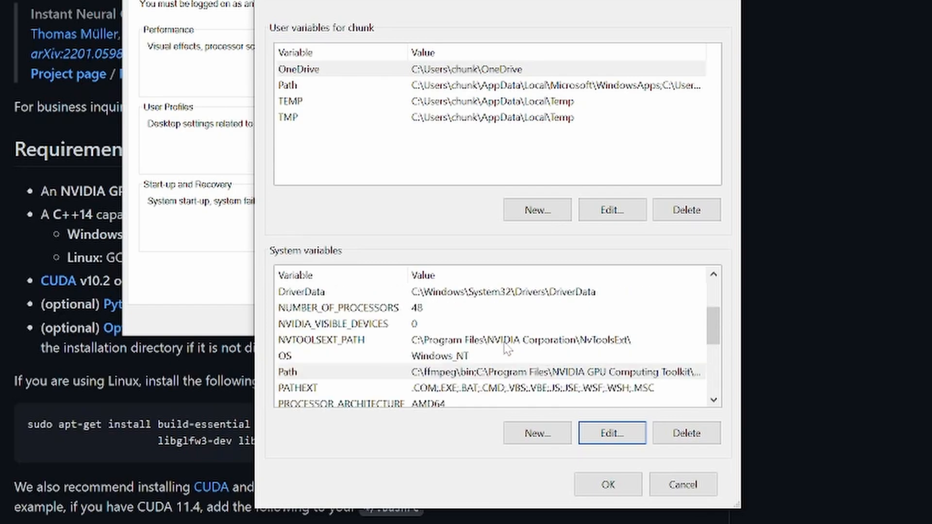
{"action": "scroll", "scroll_direction": "down", "scroll_amount": 3}
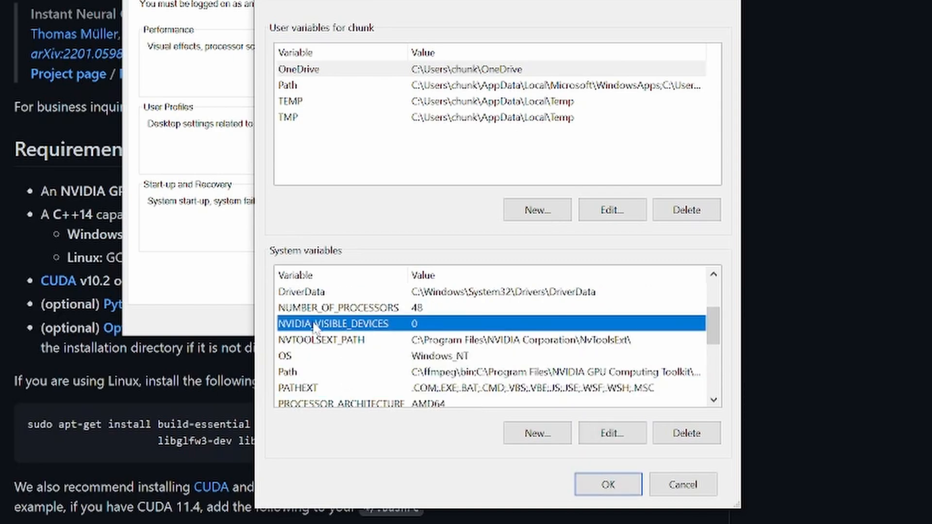
{"action": "mouse_move", "coordinate": [400, 323]}
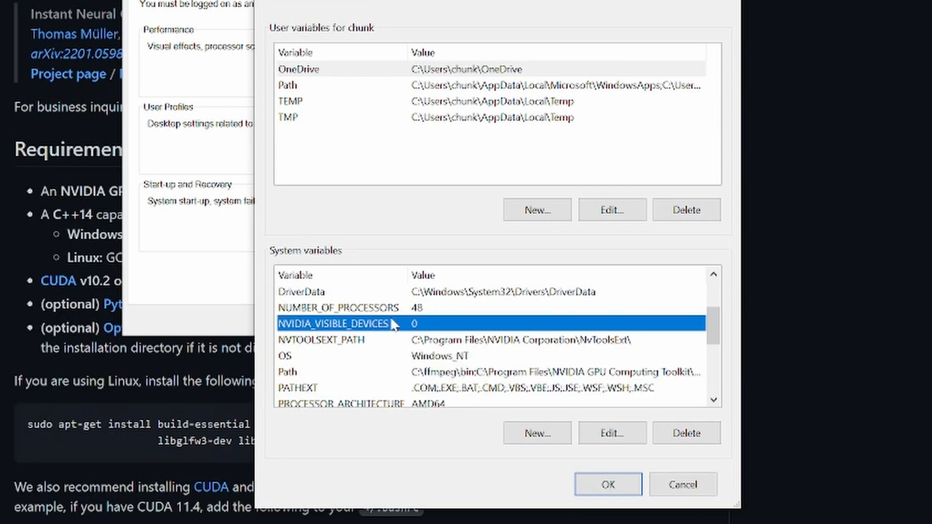
{"action": "mouse_move", "coordinate": [333, 329]}
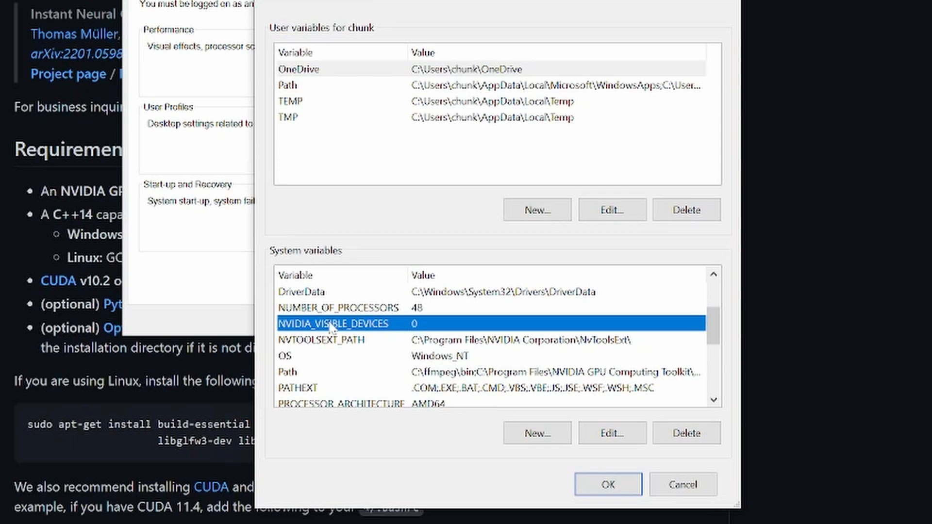
{"action": "scroll", "scroll_direction": "up", "scroll_amount": 3}
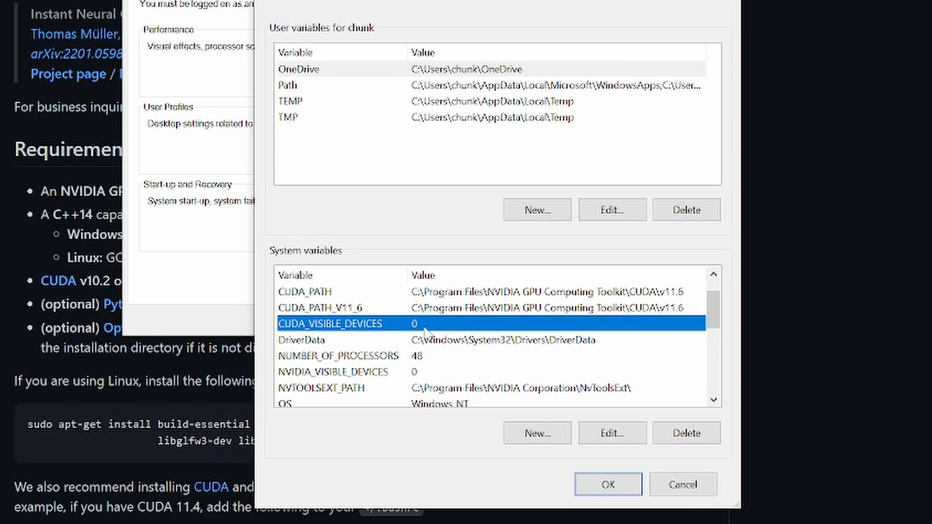
{"action": "mouse_move", "coordinate": [441, 346]}
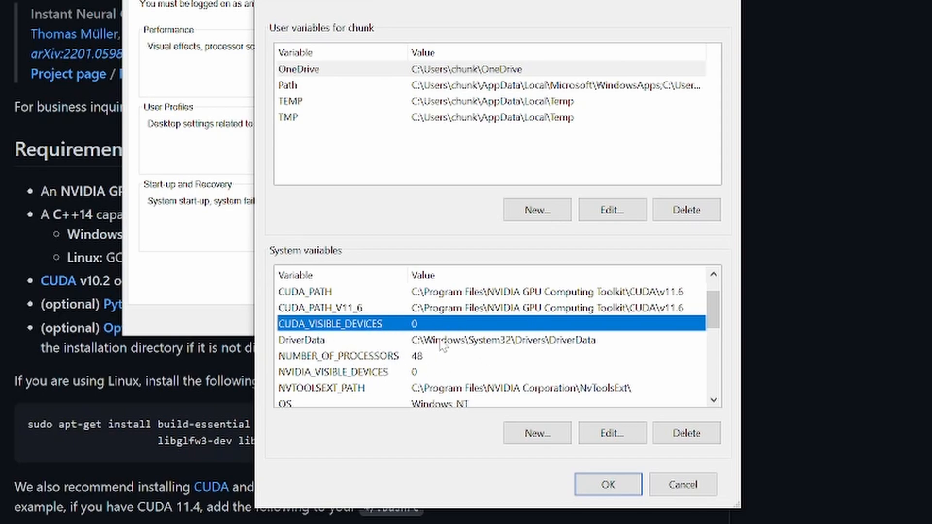
{"action": "scroll", "scroll_direction": "up", "scroll_amount": 3}
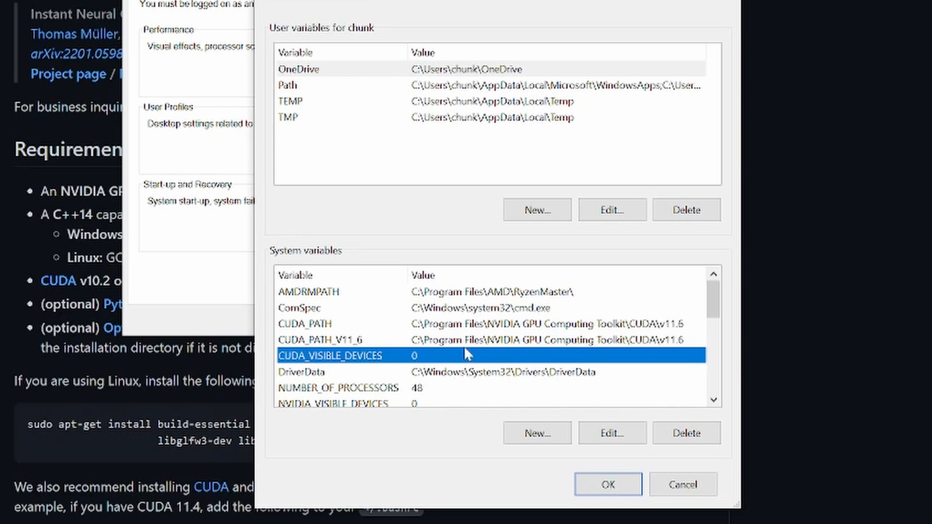
{"action": "mouse_move", "coordinate": [469, 313]}
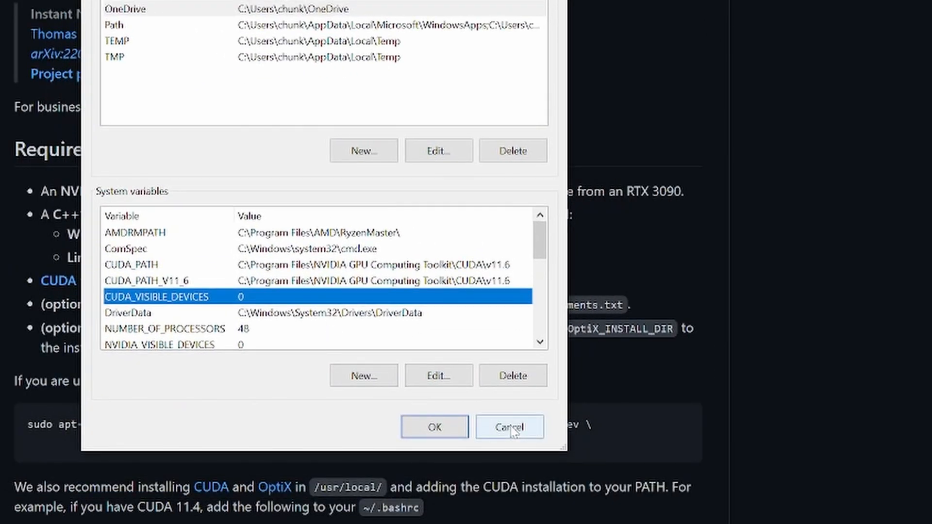
{"action": "left_click", "coordinate": [508, 426]}
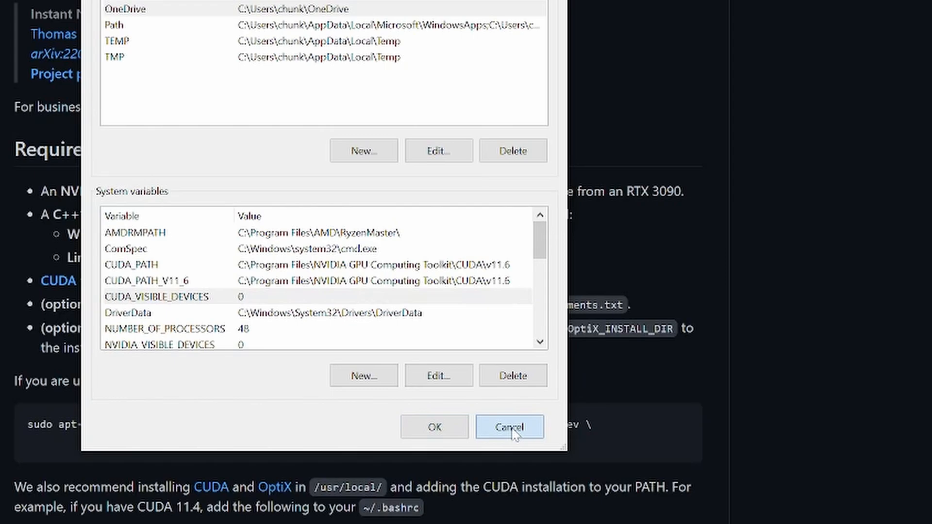
- Cancel both system dialogs and open nvidia command.txt from the NVIDIAngp folder
{"action": "left_click", "coordinate": [509, 427]}
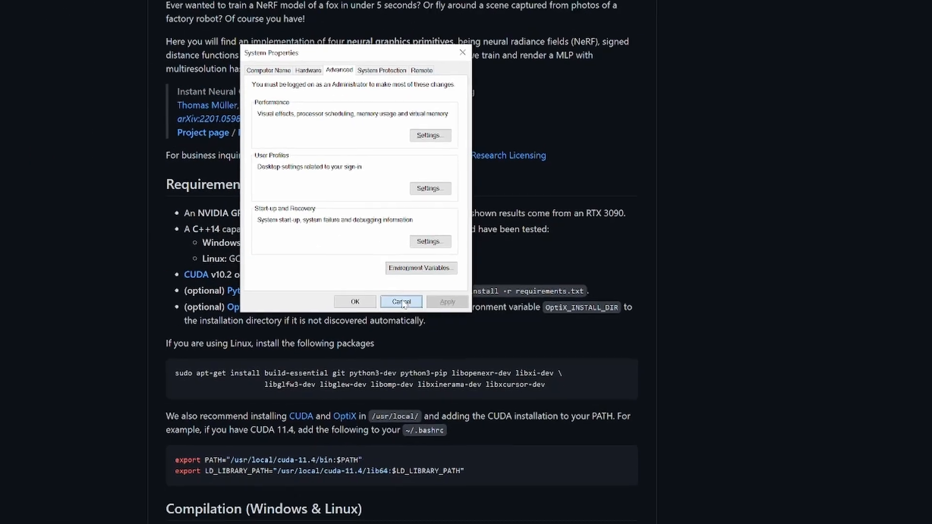
{"action": "left_click", "coordinate": [402, 302]}
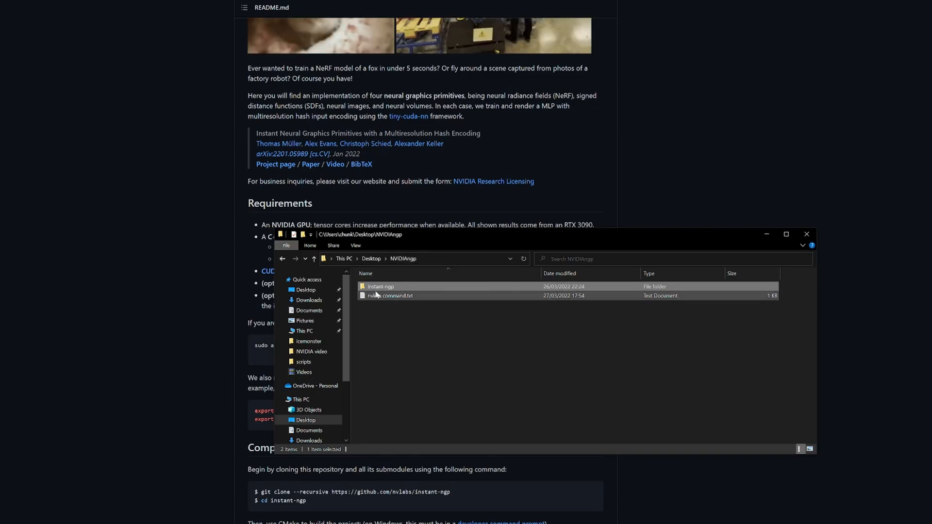
{"action": "mouse_move", "coordinate": [381, 287]}
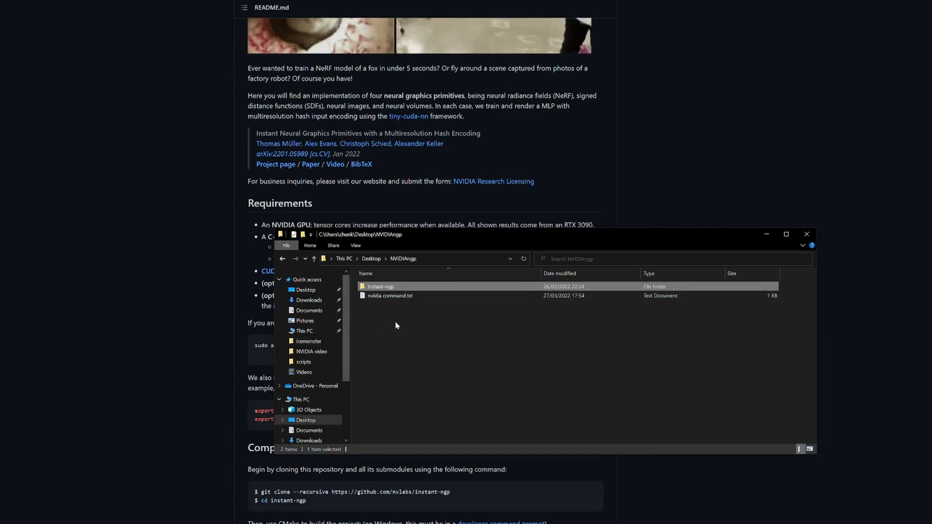
{"action": "double_click", "coordinate": [389, 295]}
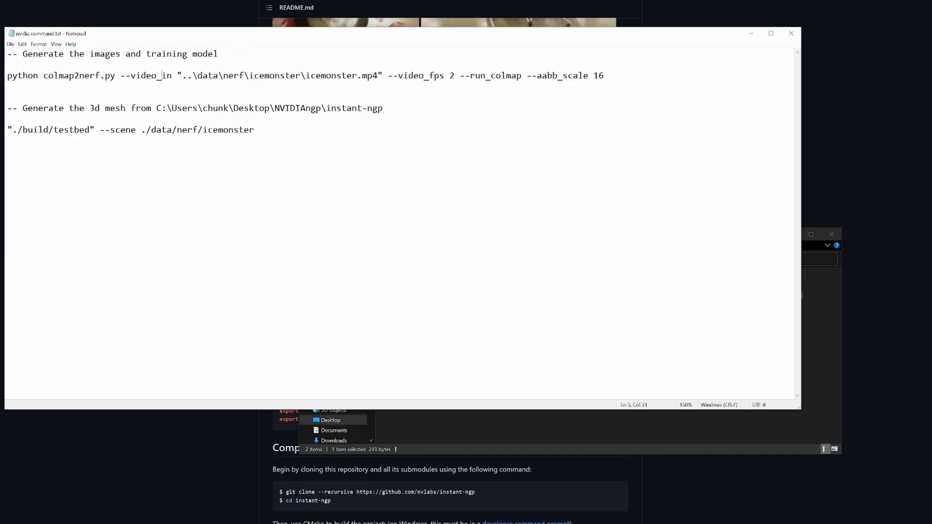
- Highlight parts of the icemonster video input path in the colmap2nerf command
{"action": "left_click_drag", "start_coordinate": [207, 75], "coordinate": [368, 76]}
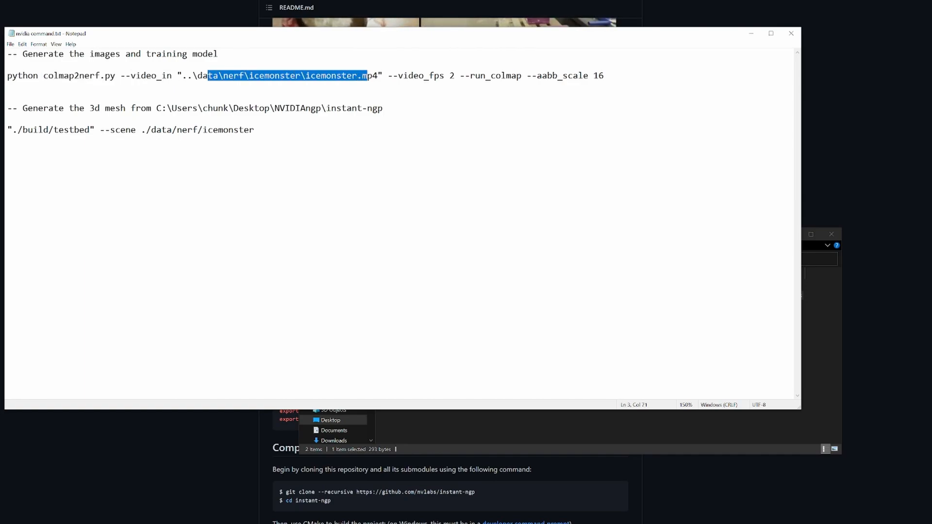
{"action": "double_click", "coordinate": [426, 76]}
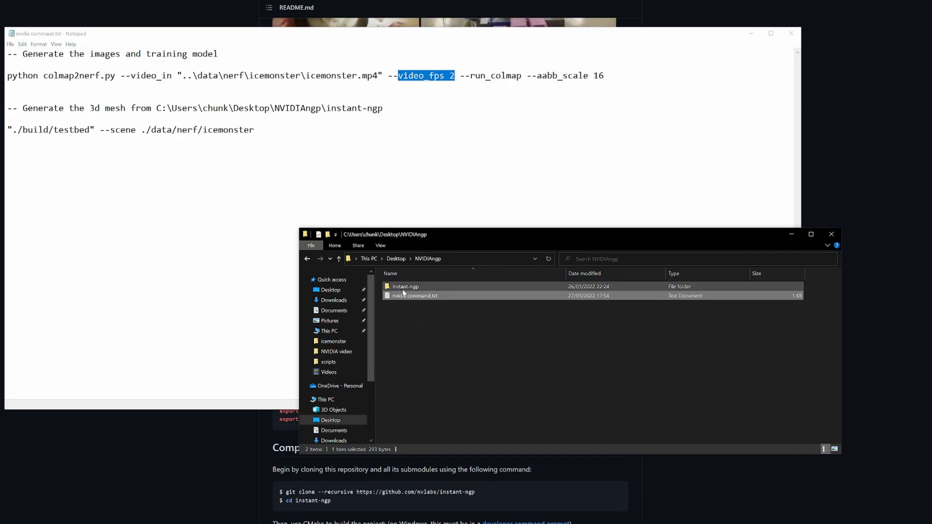
- Browse instant-ngp\scripts to view the extracted frames, then return to instant-ngp
{"action": "double_click", "coordinate": [406, 287]}
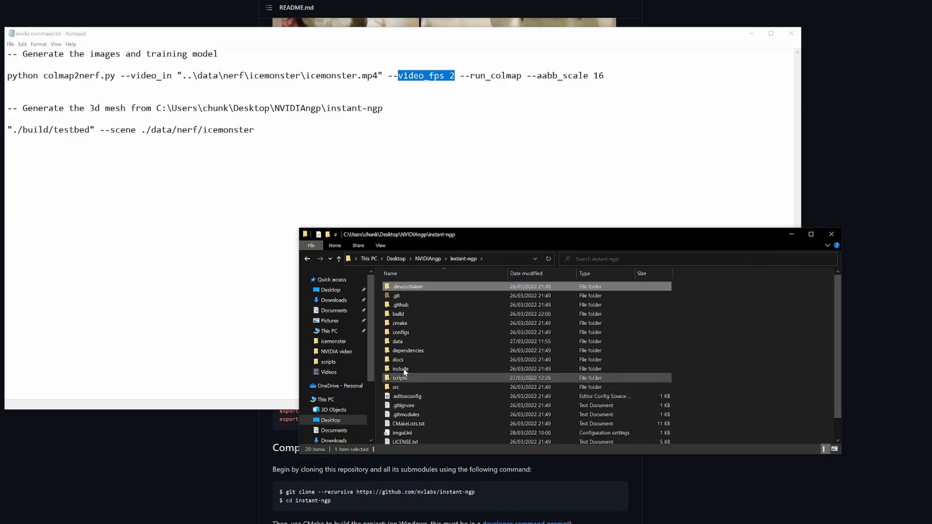
{"action": "double_click", "coordinate": [400, 378]}
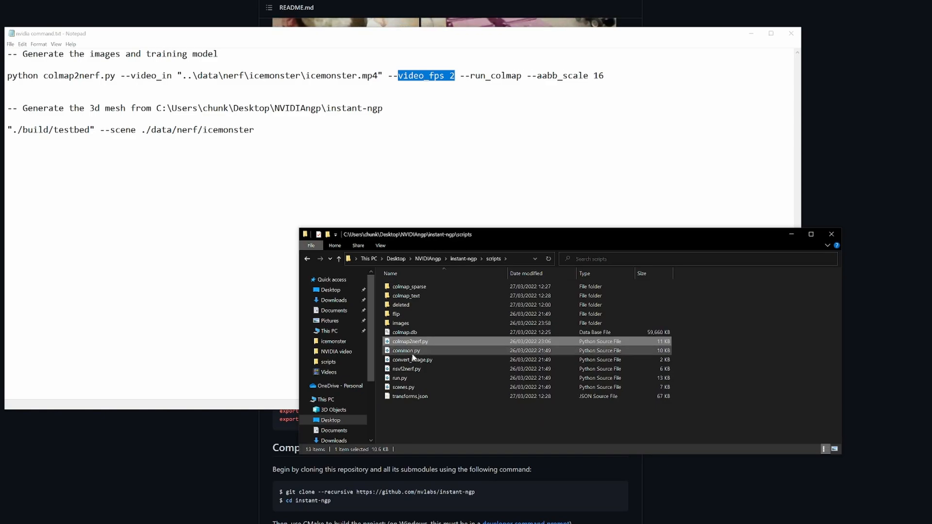
{"action": "double_click", "coordinate": [400, 323]}
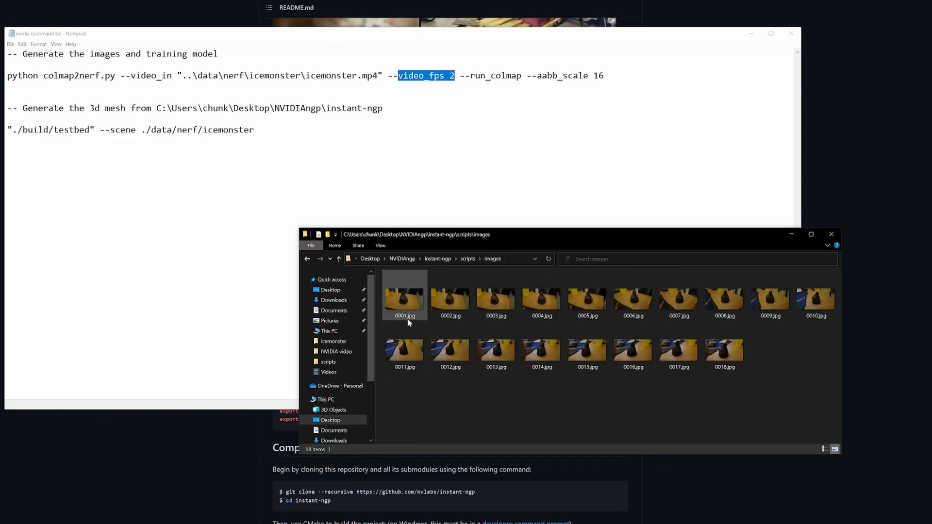
{"action": "left_click", "coordinate": [633, 348]}
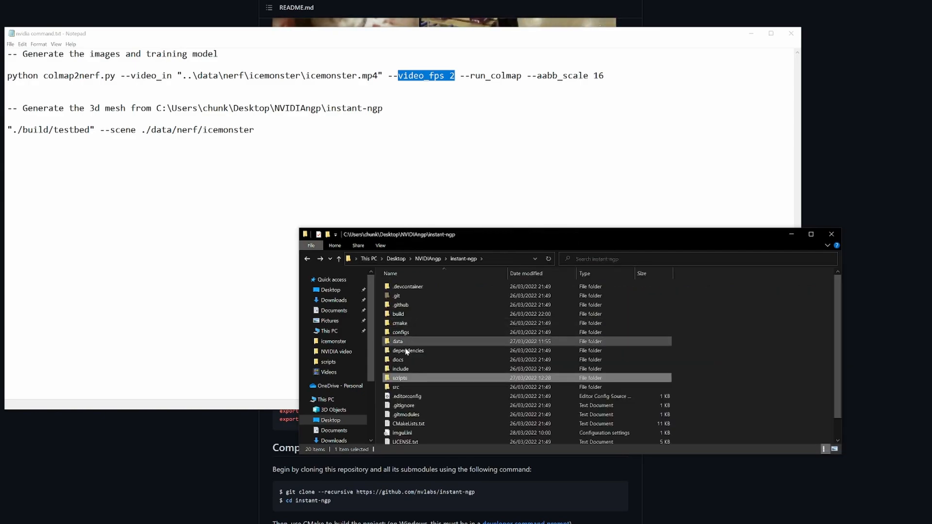
- Inspect the data\nerf\icemonster scene files, then go back up to nerf
{"action": "double_click", "coordinate": [398, 341]}
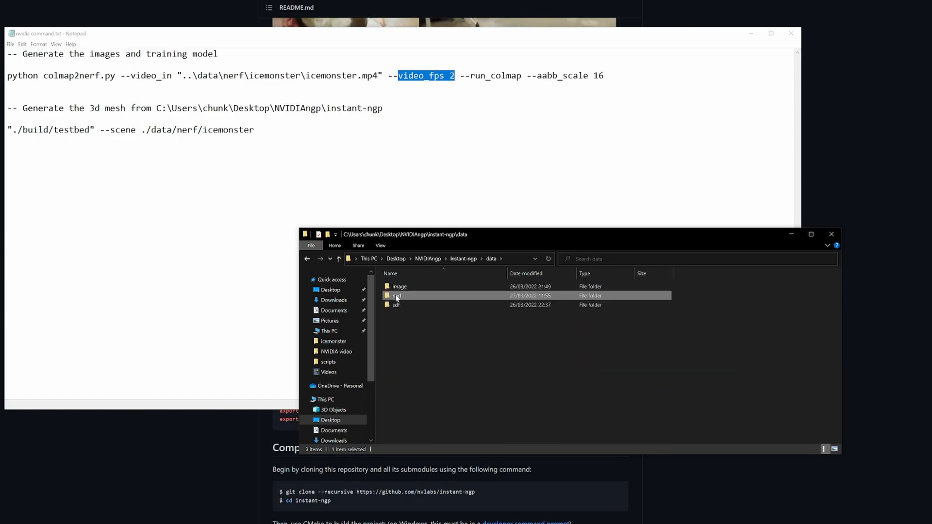
{"action": "double_click", "coordinate": [397, 295]}
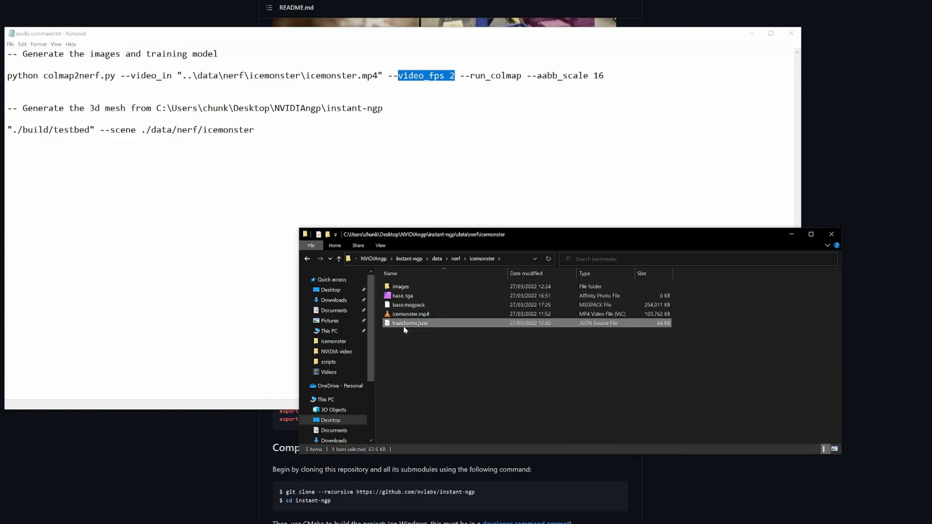
{"action": "left_click", "coordinate": [452, 384]}
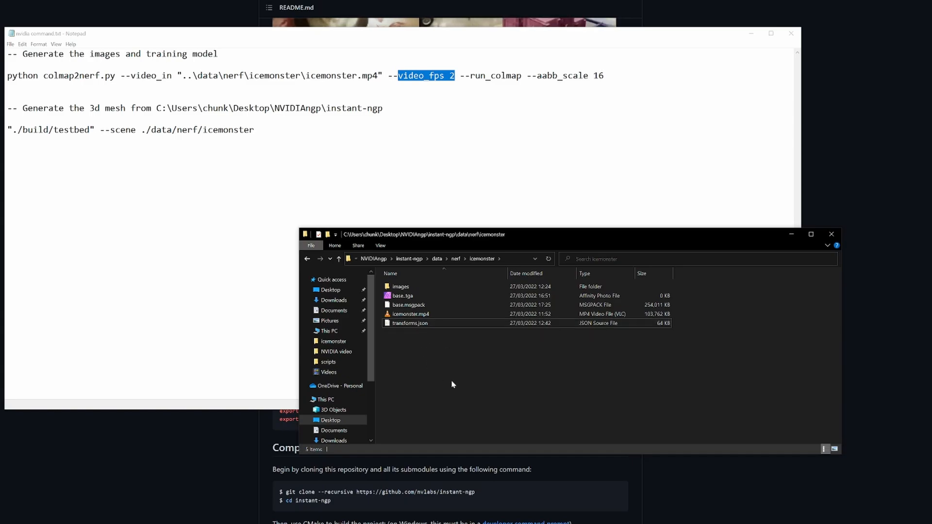
{"action": "key", "text": "ctrl+a"}
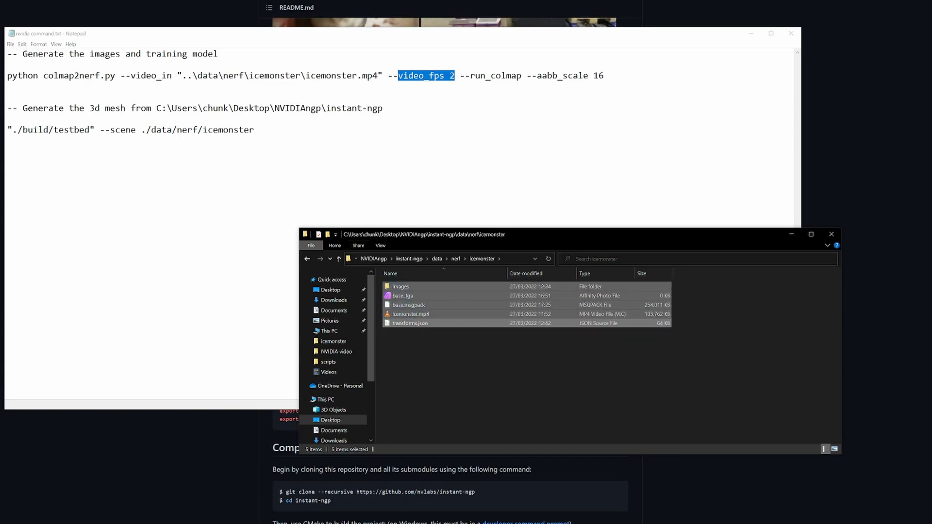
{"action": "left_click", "coordinate": [403, 296]}
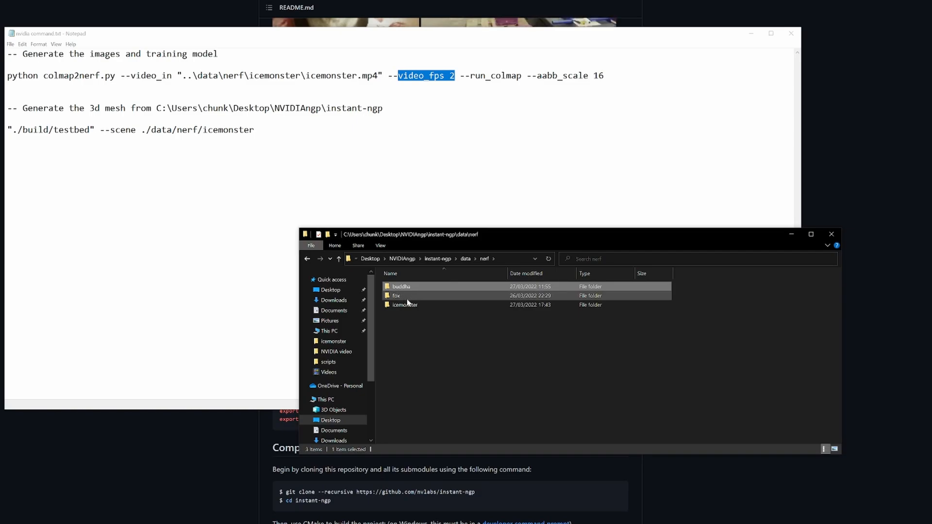
- Bring the instant-ngp README.md browser window to the front
{"action": "left_click", "coordinate": [405, 305]}
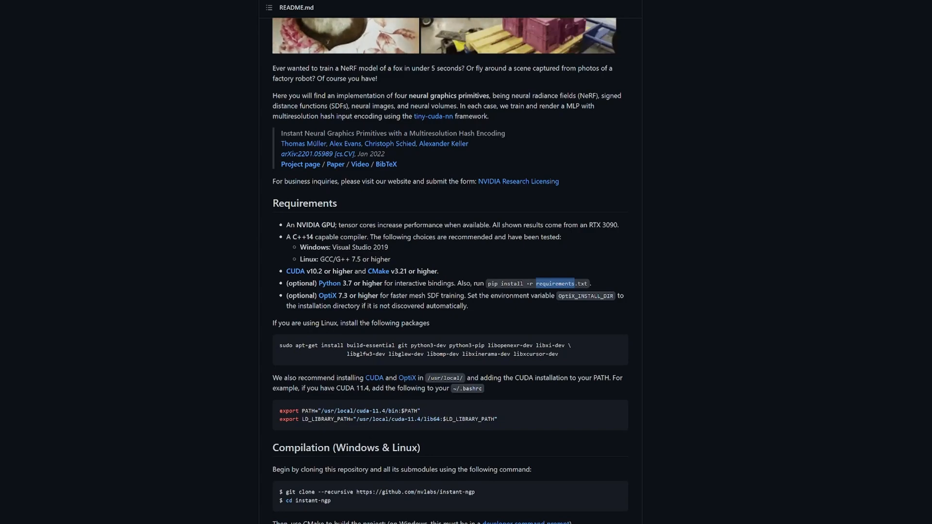
- Scroll the README past Compilation and Interactive training to the NeRF fox, SDF armadillo and Einstein examples
{"action": "scroll", "scroll_direction": "down", "scroll_amount": 3}
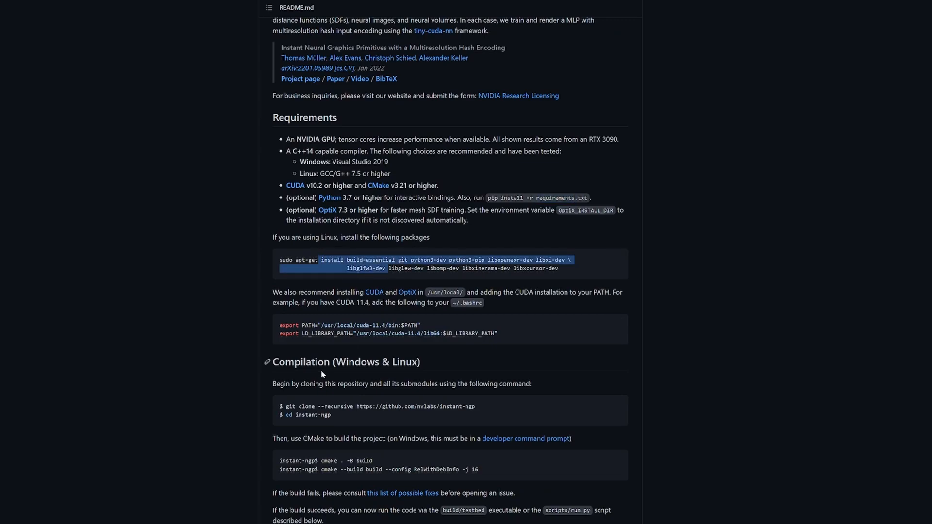
{"action": "scroll", "scroll_direction": "down", "scroll_amount": 3}
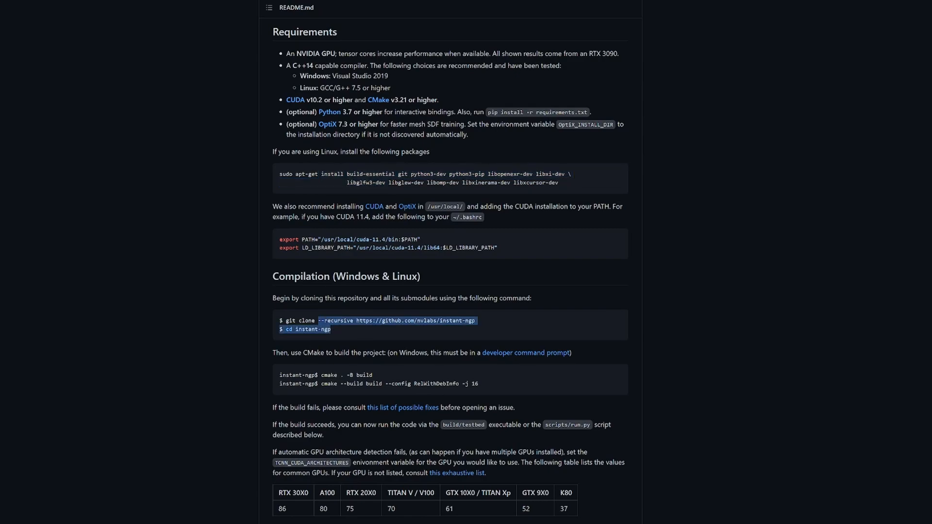
{"action": "scroll", "scroll_direction": "down", "scroll_amount": 3}
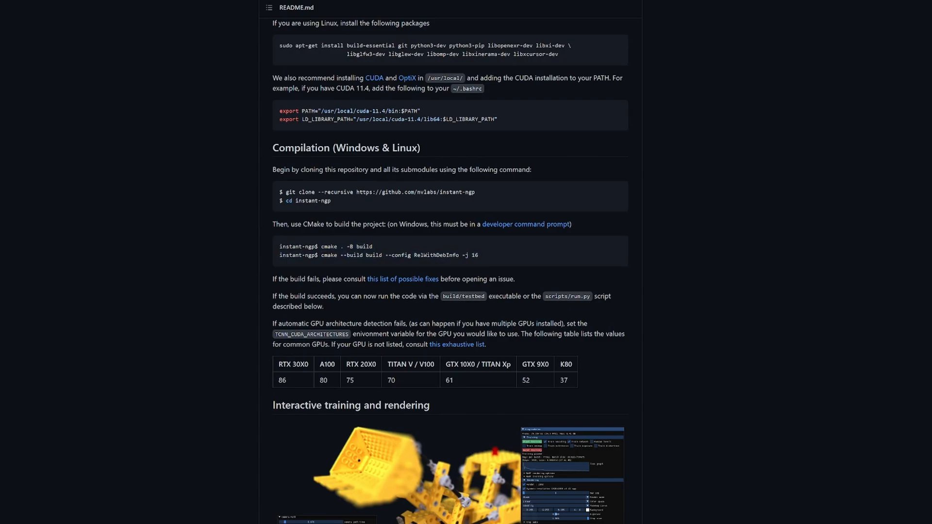
{"action": "scroll", "scroll_direction": "down", "scroll_amount": 3}
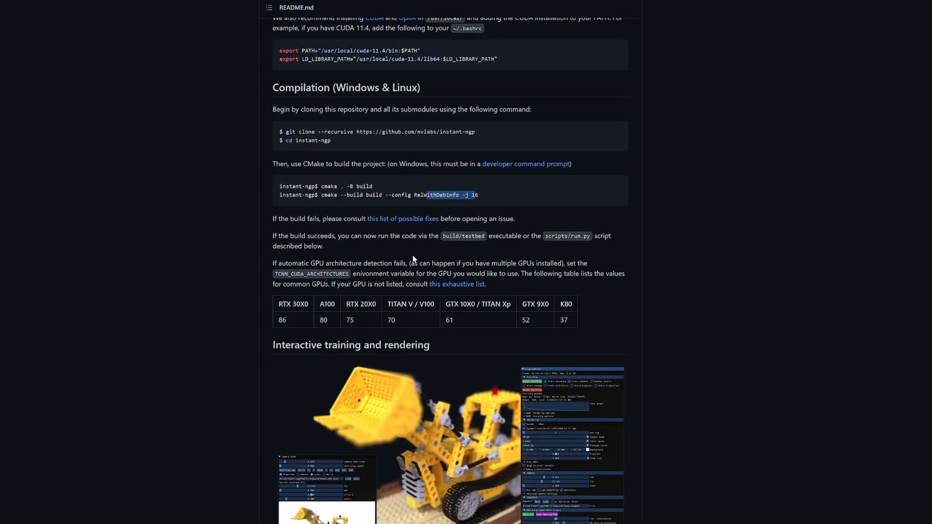
{"action": "scroll", "scroll_direction": "down", "scroll_amount": 3}
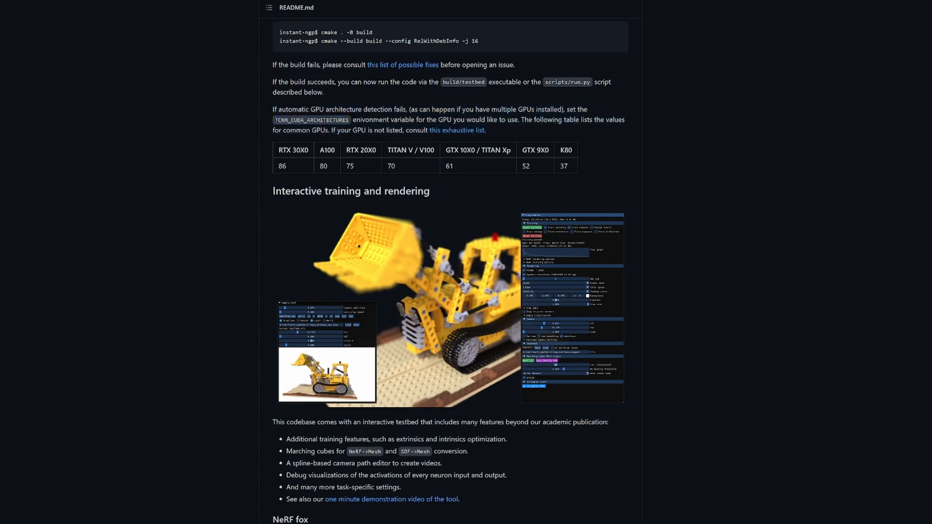
{"action": "scroll", "scroll_direction": "down", "scroll_amount": 3}
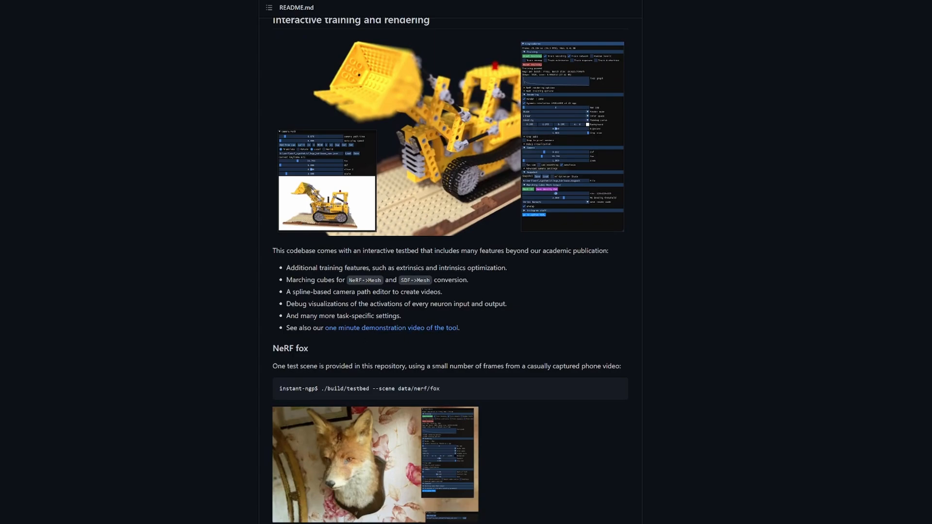
{"action": "scroll", "scroll_direction": "down", "scroll_amount": 3}
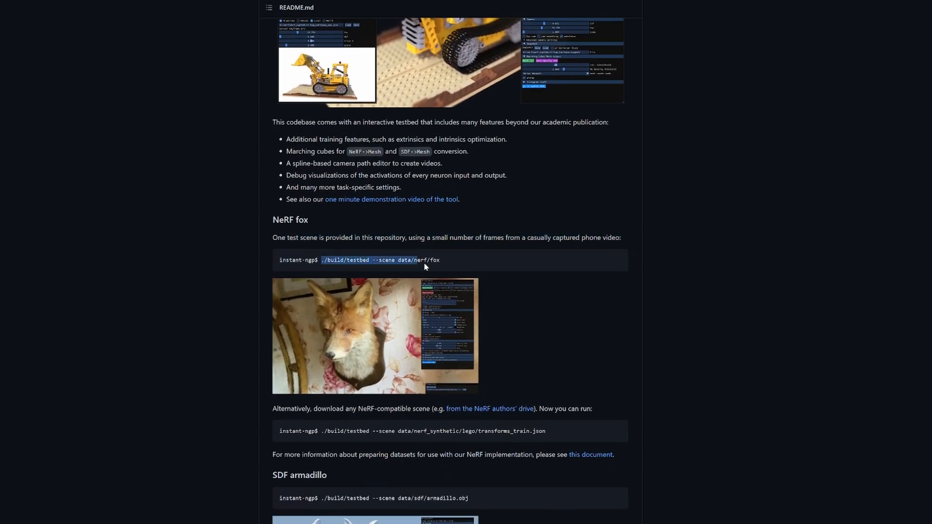
{"action": "scroll", "scroll_direction": "down", "scroll_amount": 3}
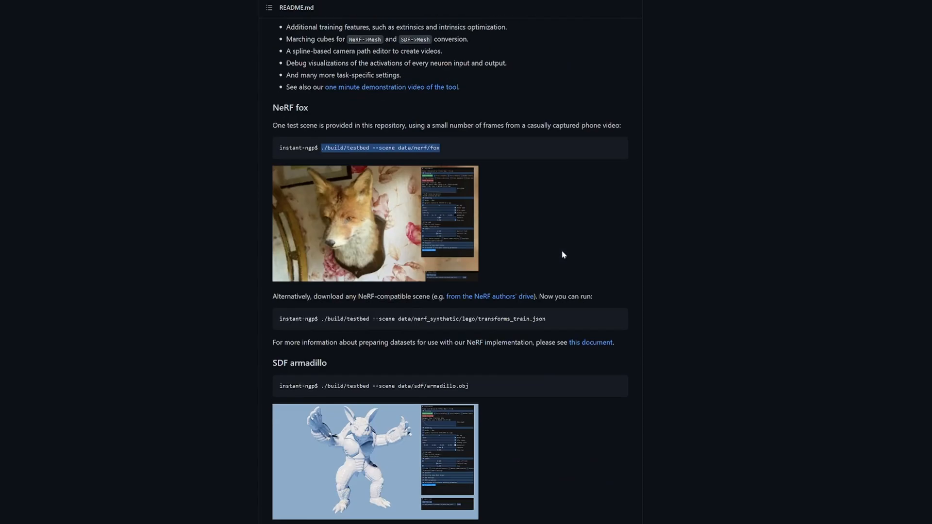
{"action": "scroll", "scroll_direction": "down", "scroll_amount": 3}
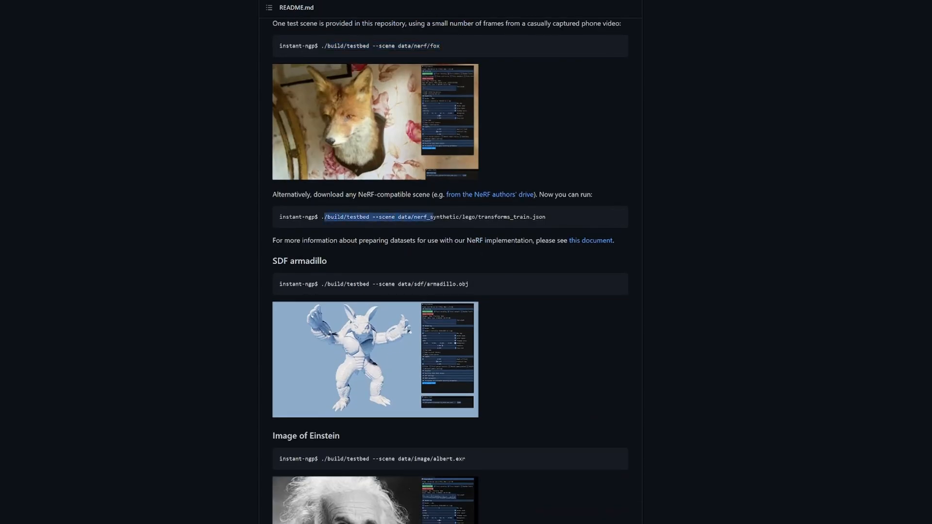
{"action": "scroll", "scroll_direction": "down", "scroll_amount": 3}
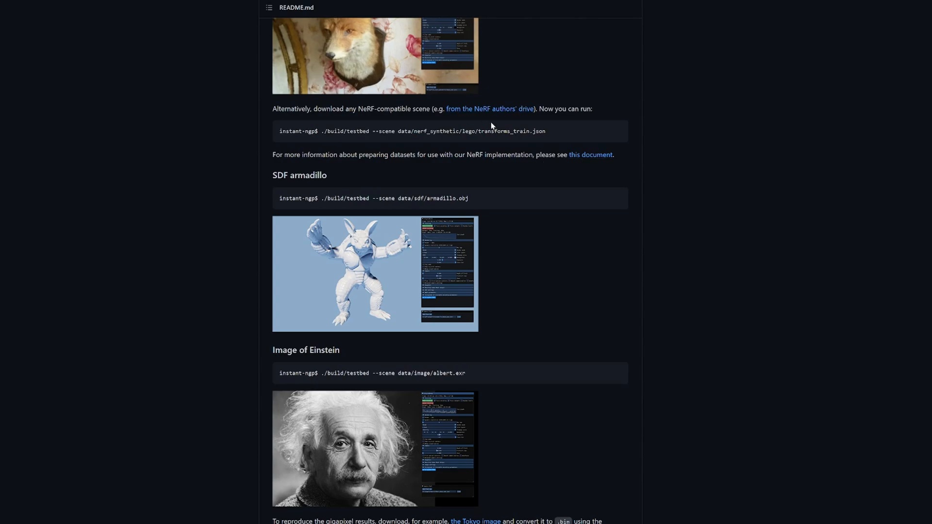
- Open the nerf_dataset_tips.md guide from the instant-ngp repository
{"action": "left_click", "coordinate": [589, 154]}
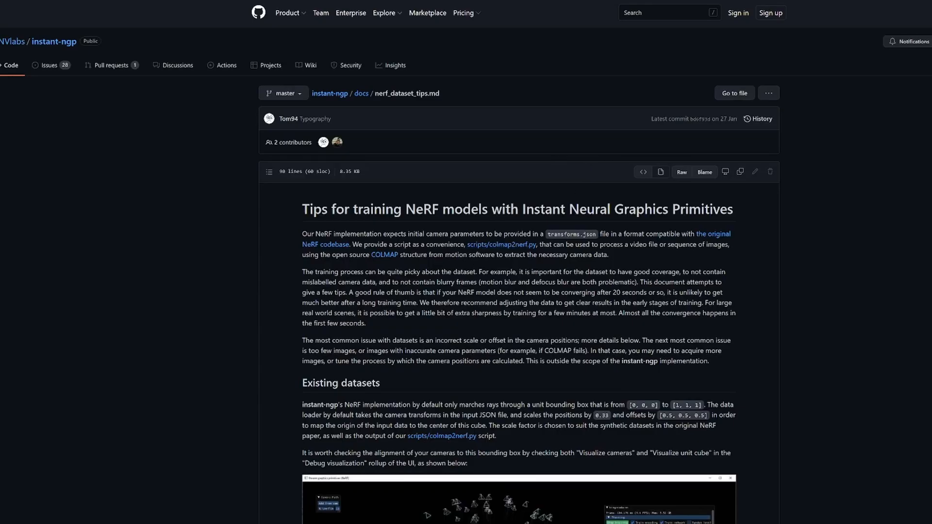
{"action": "scroll", "scroll_direction": "down", "scroll_amount": 3}
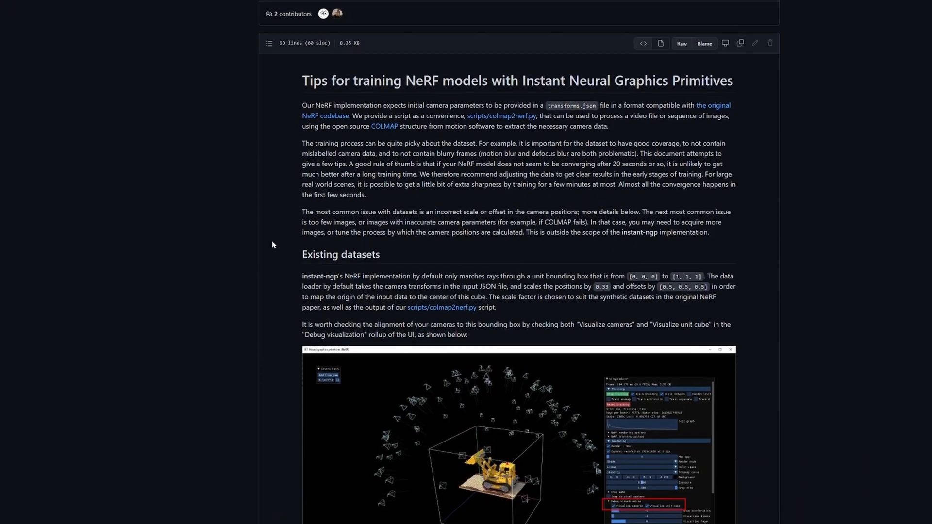
{"action": "scroll", "scroll_direction": "up", "scroll_amount": 3}
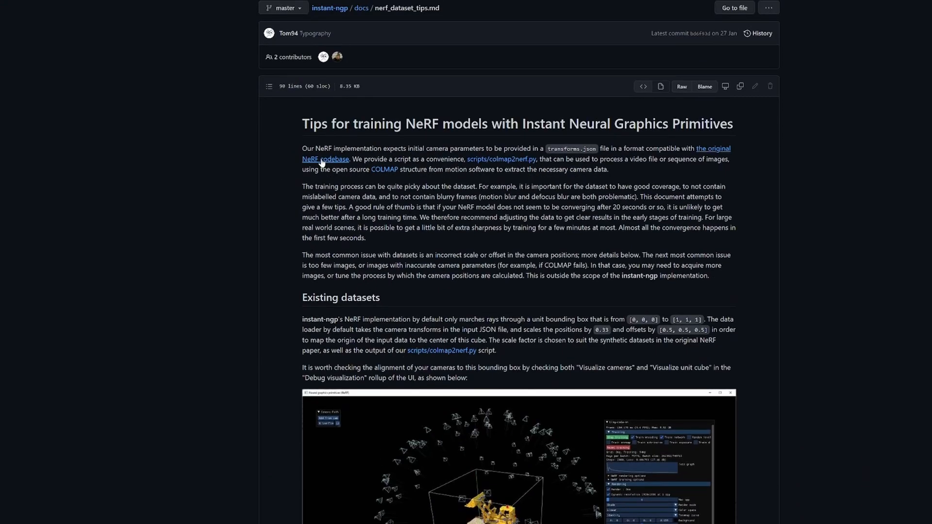
{"action": "mouse_move", "coordinate": [501, 159]}
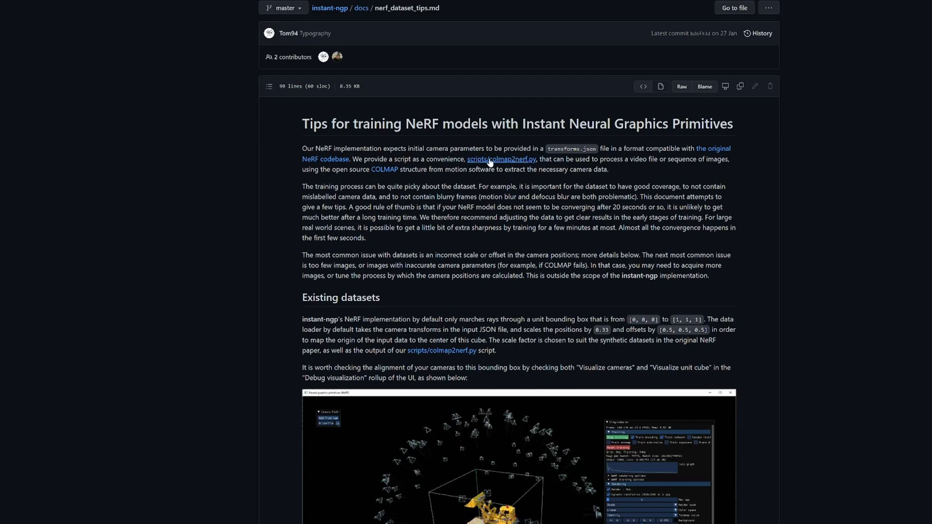
{"action": "mouse_move", "coordinate": [385, 169]}
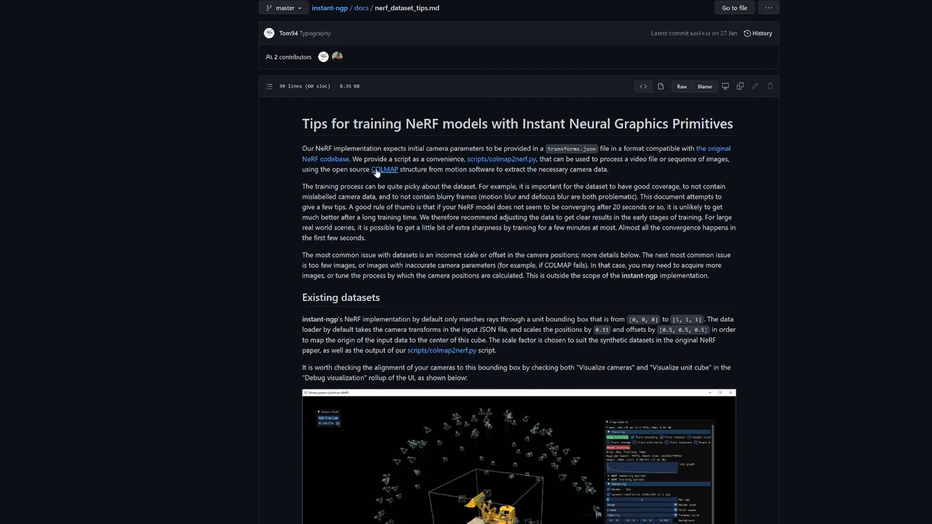
{"action": "mouse_move", "coordinate": [393, 173]}
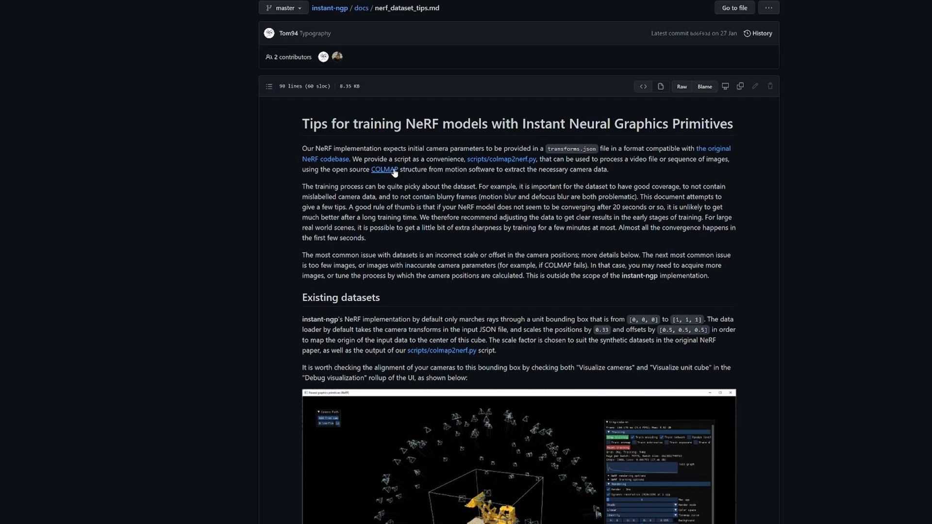
{"action": "mouse_move", "coordinate": [390, 173]}
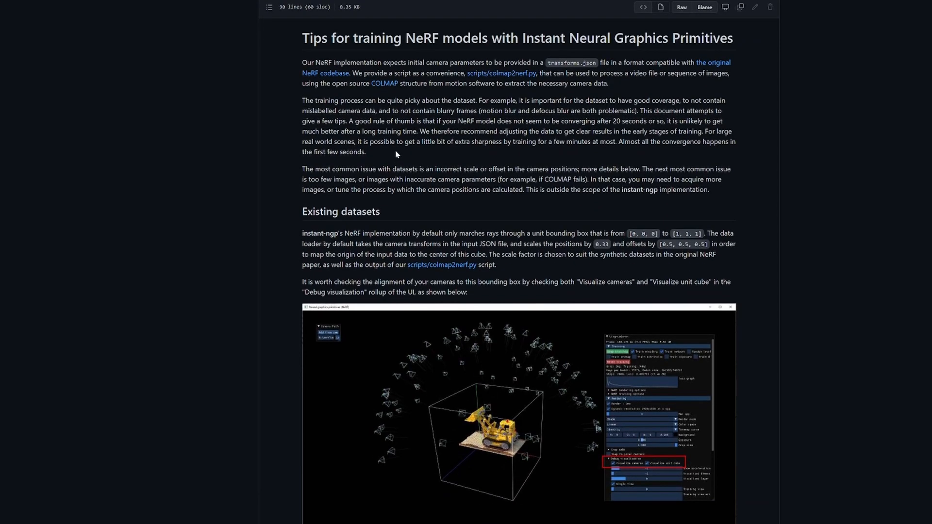
- Read the dataset tips to the end, then return to the top heading
{"action": "scroll", "scroll_direction": "down", "scroll_amount": 3}
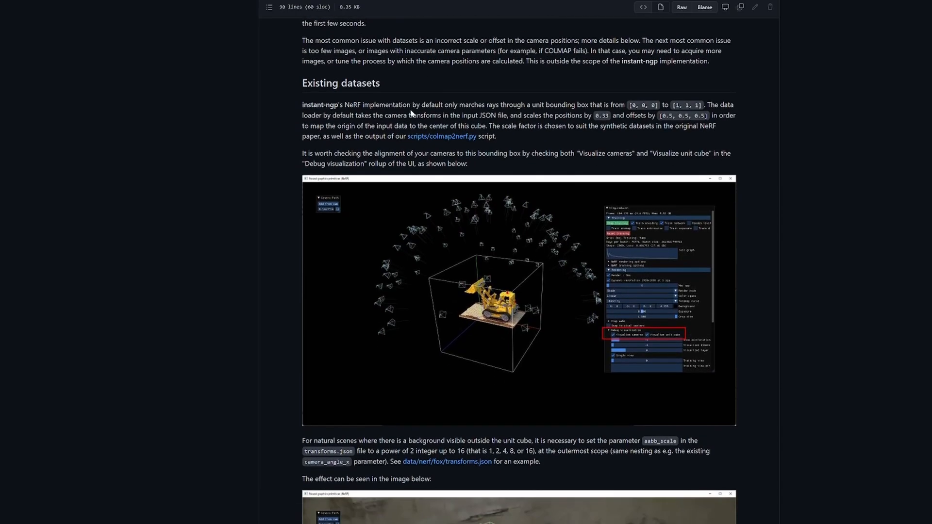
{"action": "mouse_move", "coordinate": [412, 114]}
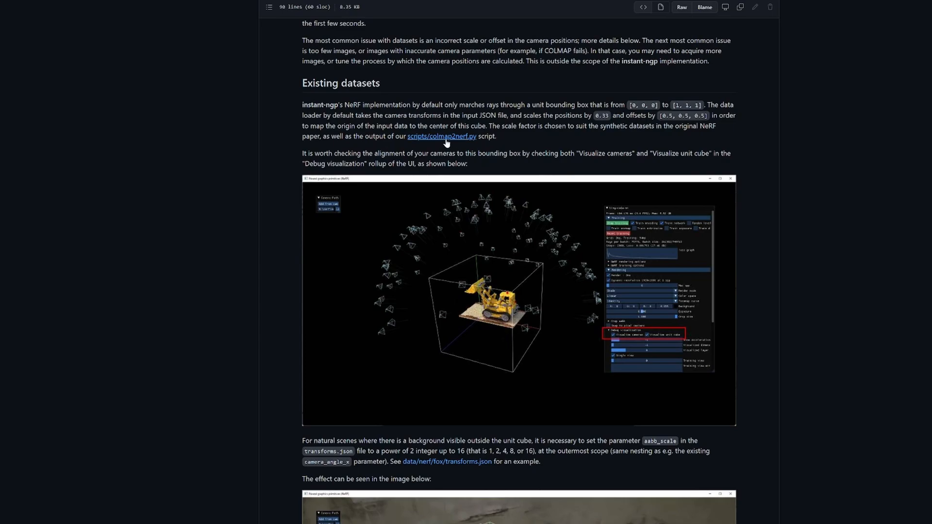
{"action": "mouse_move", "coordinate": [275, 154]}
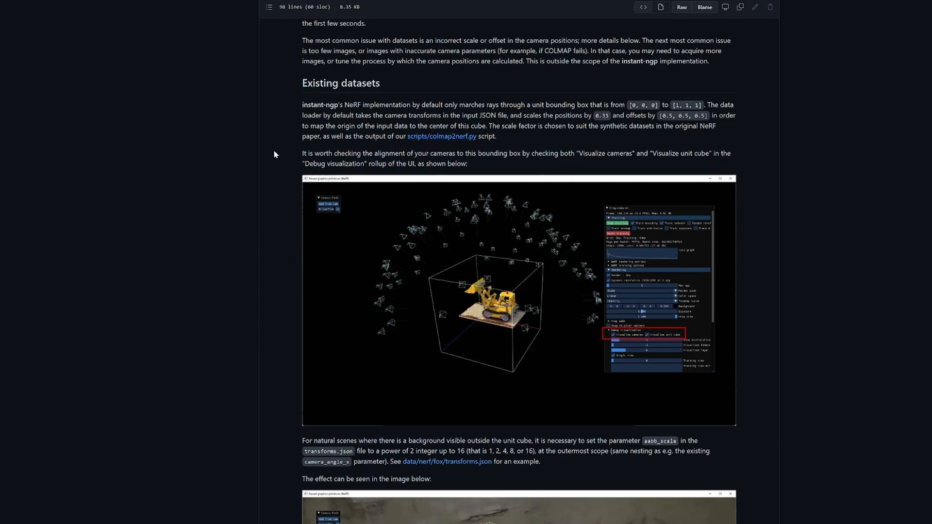
{"action": "scroll", "scroll_direction": "down", "scroll_amount": 3}
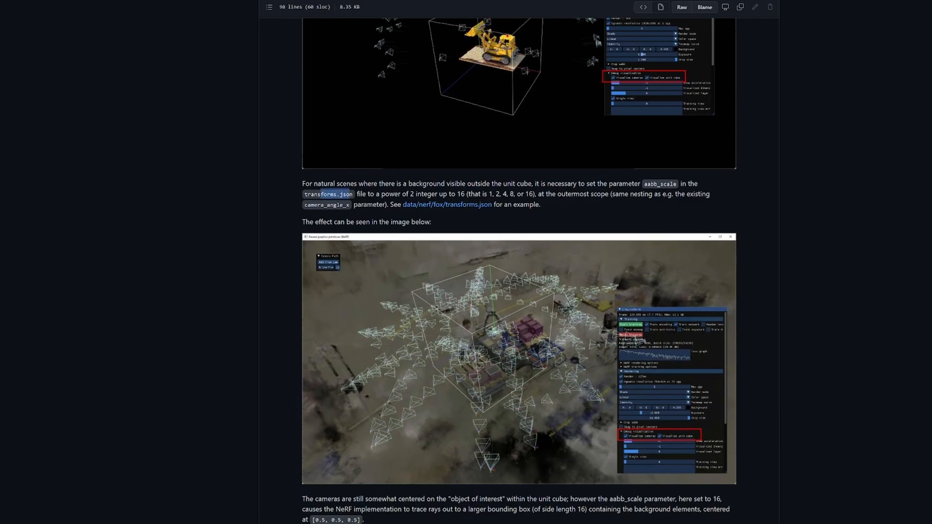
{"action": "scroll", "scroll_direction": "down", "scroll_amount": 3}
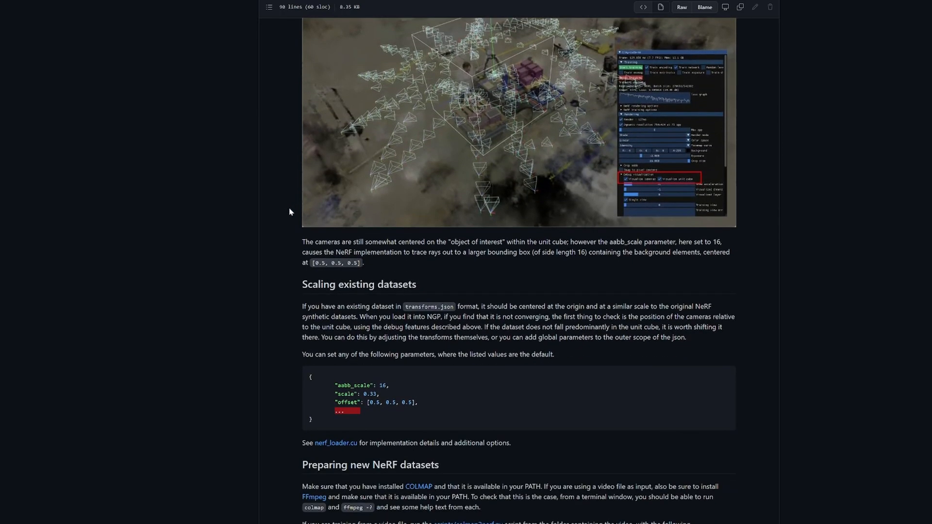
{"action": "scroll", "scroll_direction": "down", "scroll_amount": 3}
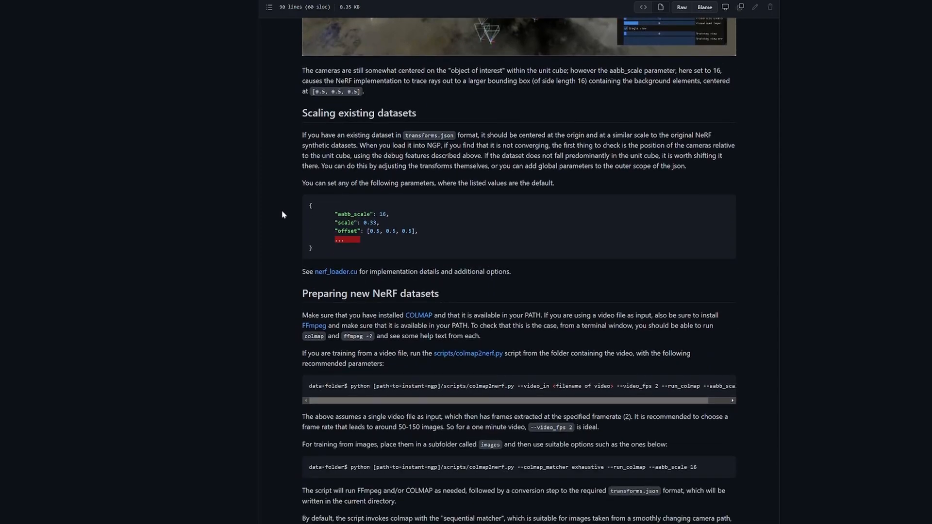
{"action": "scroll", "scroll_direction": "down", "scroll_amount": 3}
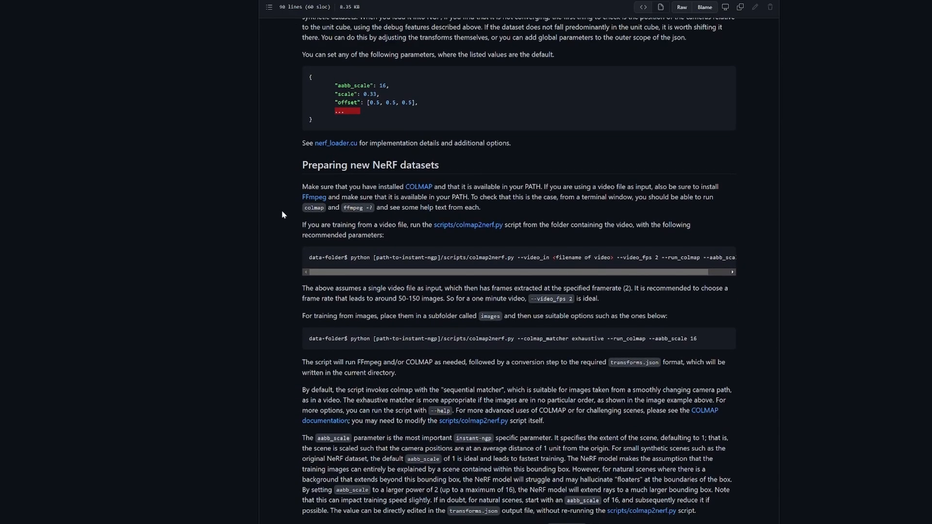
{"action": "scroll", "scroll_direction": "down", "scroll_amount": 3}
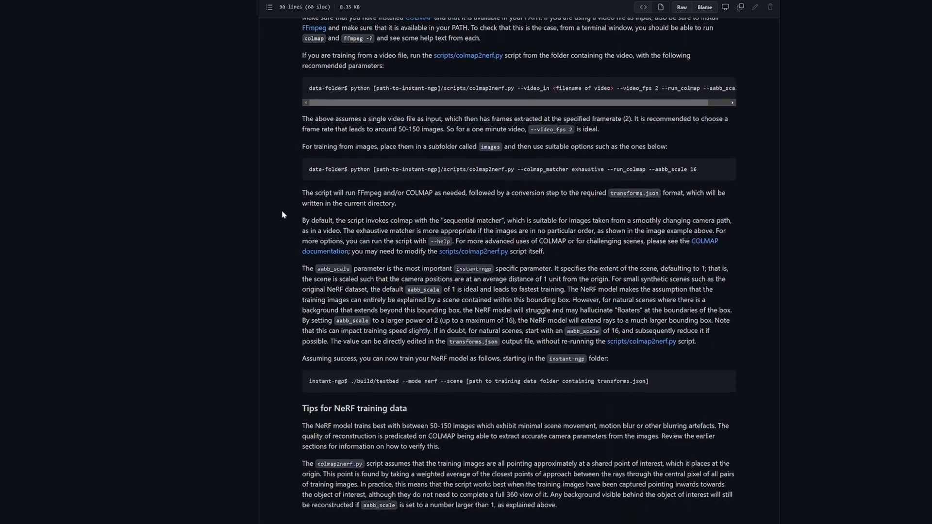
{"action": "scroll", "scroll_direction": "down", "scroll_amount": 3}
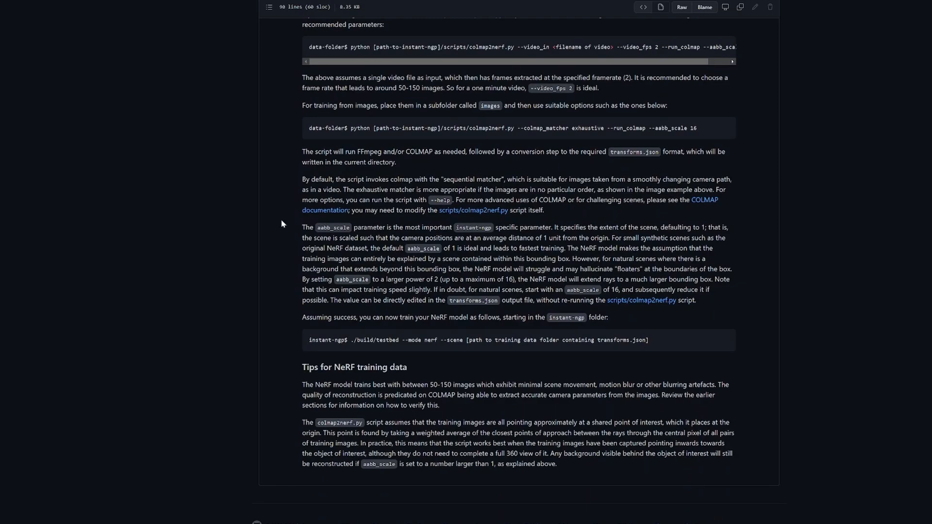
{"action": "scroll", "scroll_direction": "up", "scroll_amount": 3}
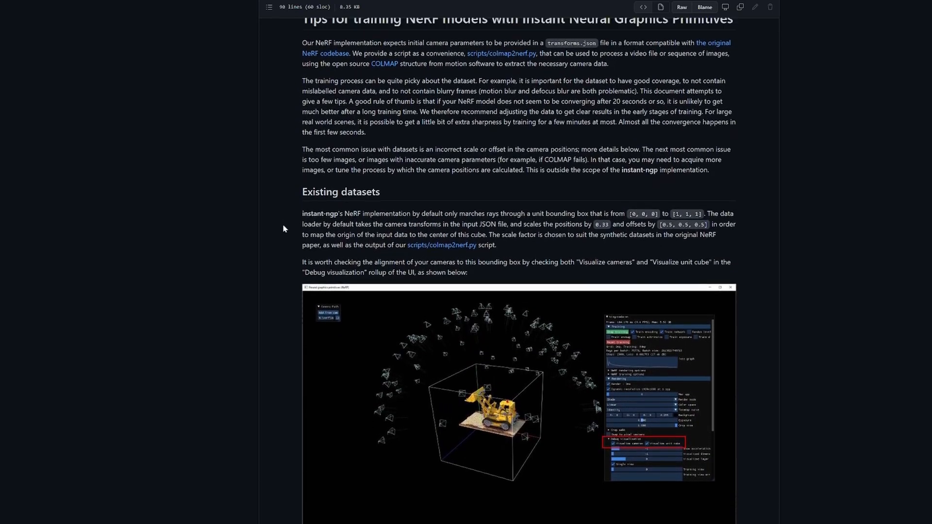
{"action": "scroll", "scroll_direction": "up", "scroll_amount": 3}
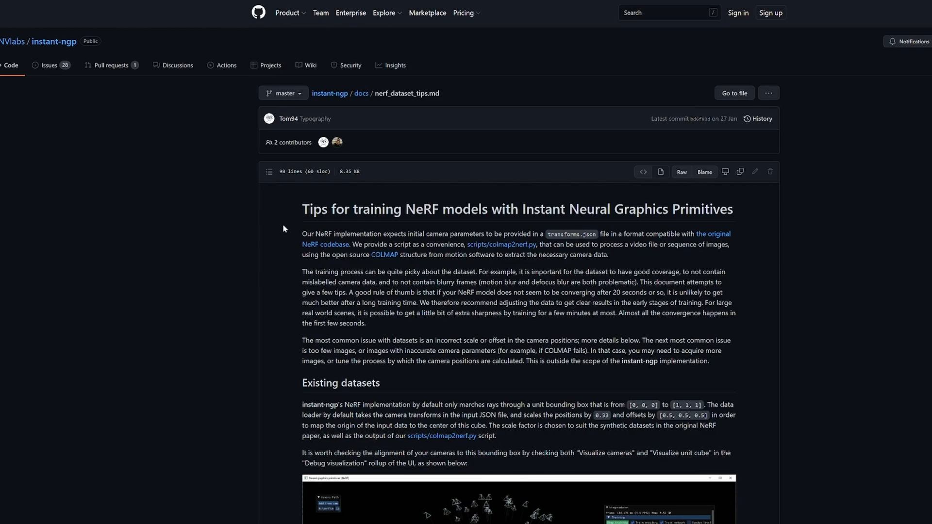